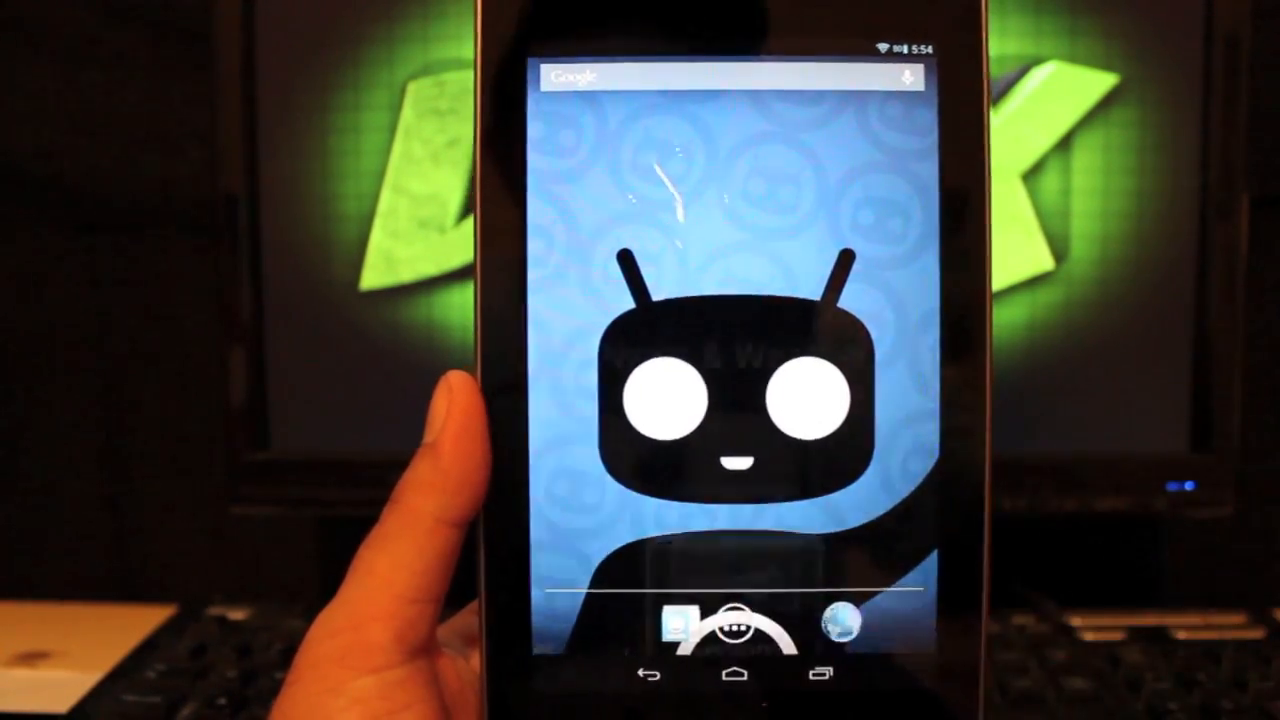
Step: Launch Settings from the app drawer, reaching Developer options and About tablet
click(730, 625)
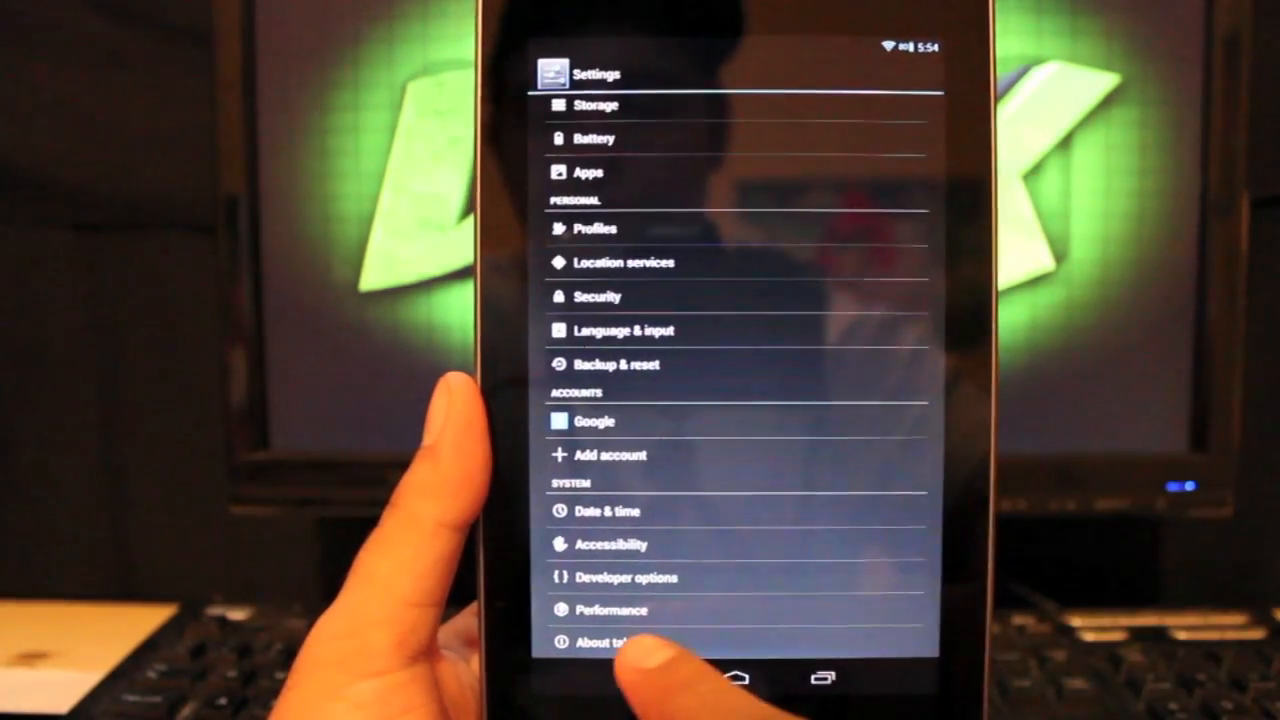
click(604, 642)
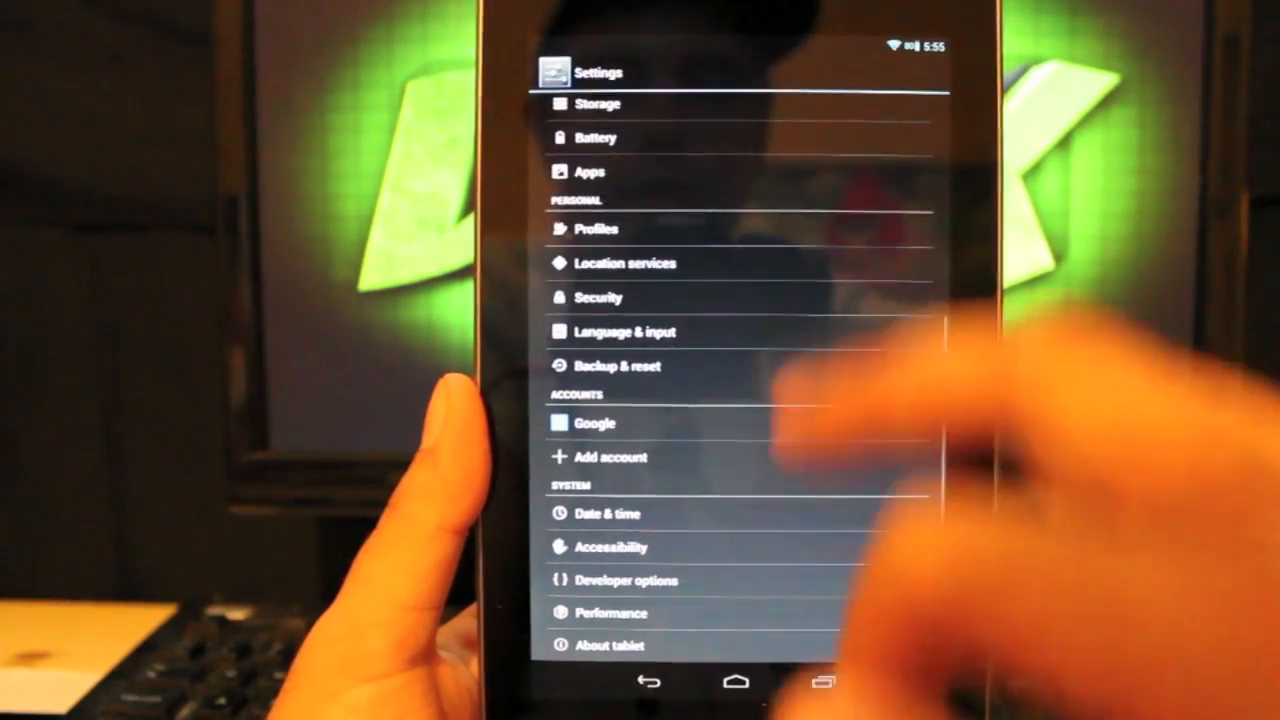
Step: Go to Lock screen settings and the slider shortcuts editor
scroll(down, 3)
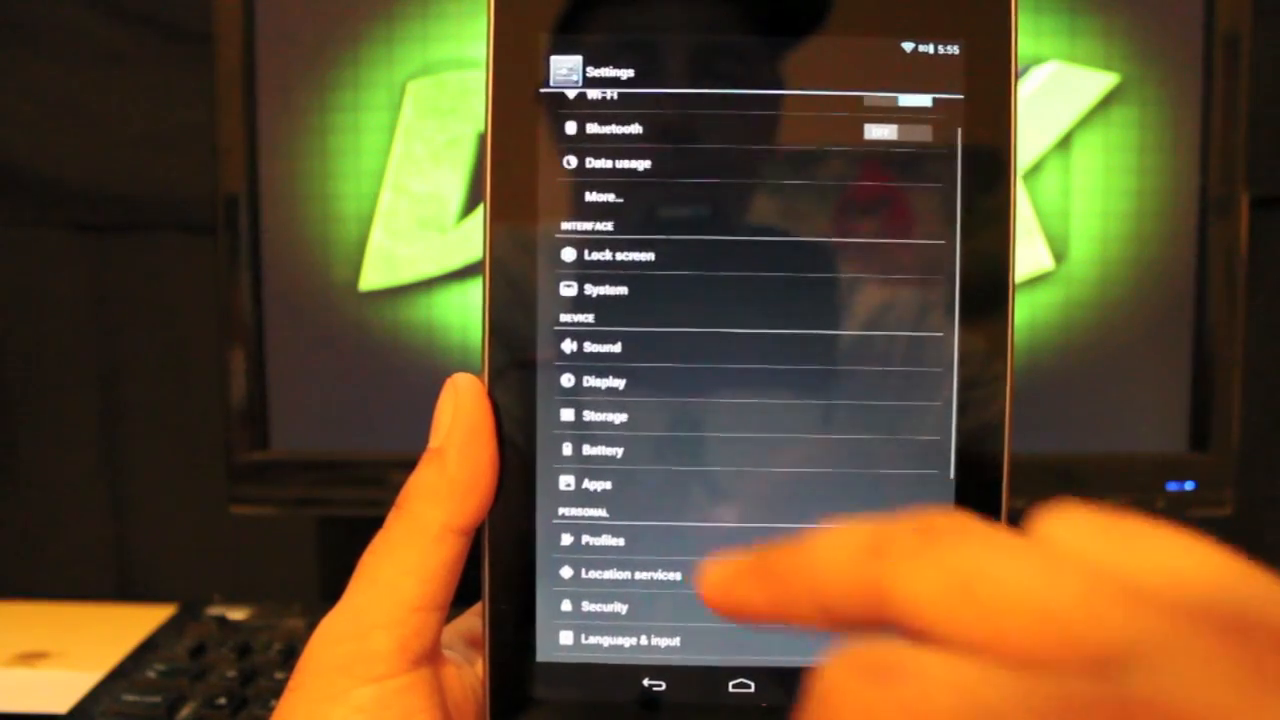
click(618, 254)
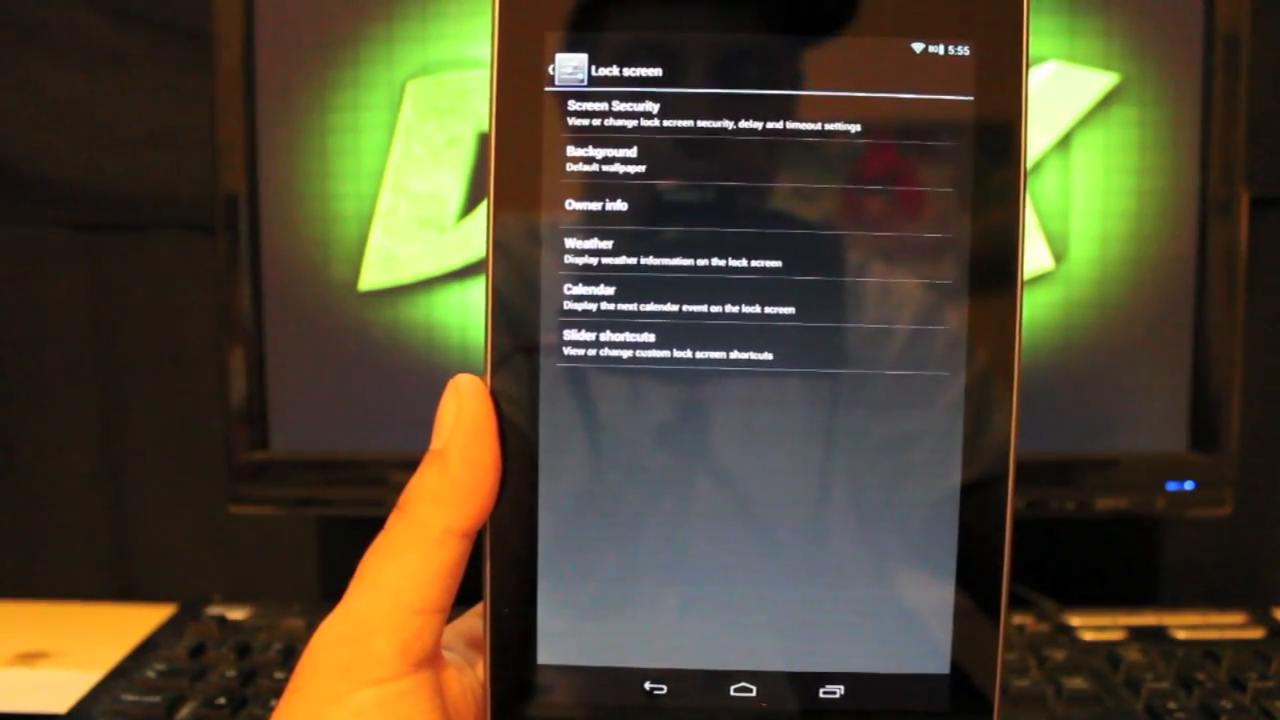
click(613, 336)
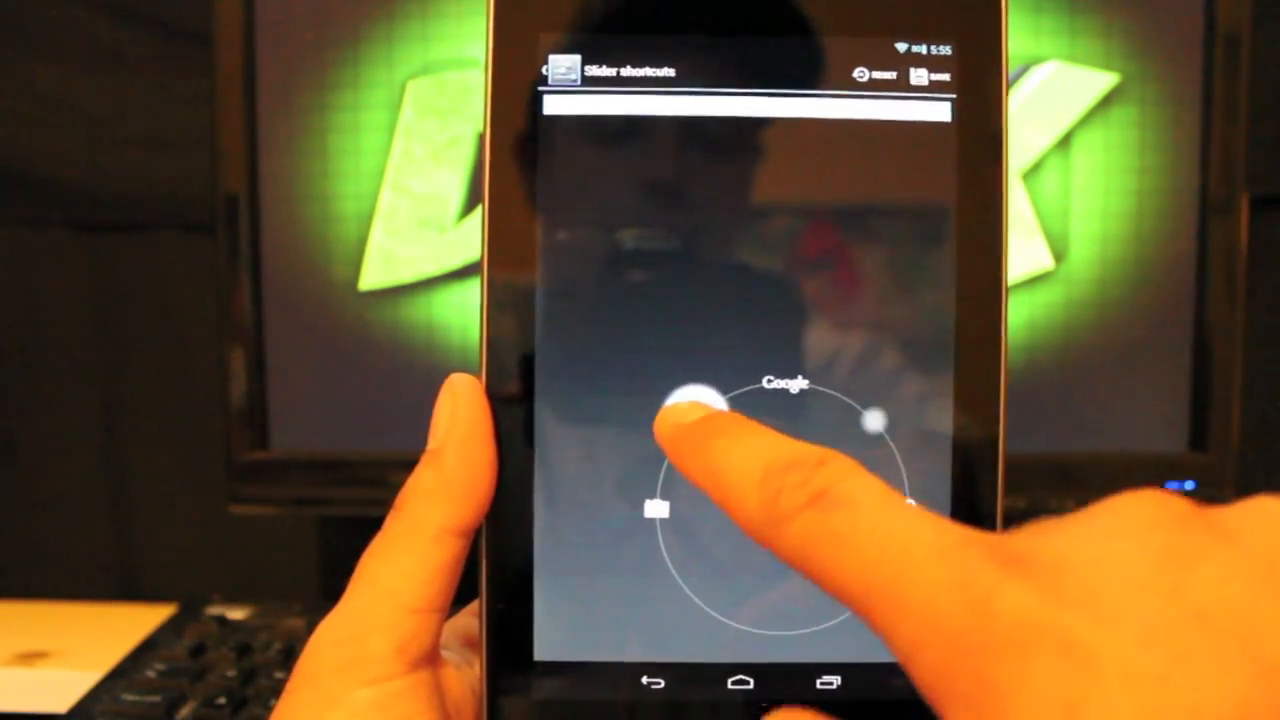
Step: Assign Talk to an empty slider slot, save, and bring up the app drawer
drag(690, 400, 800, 385)
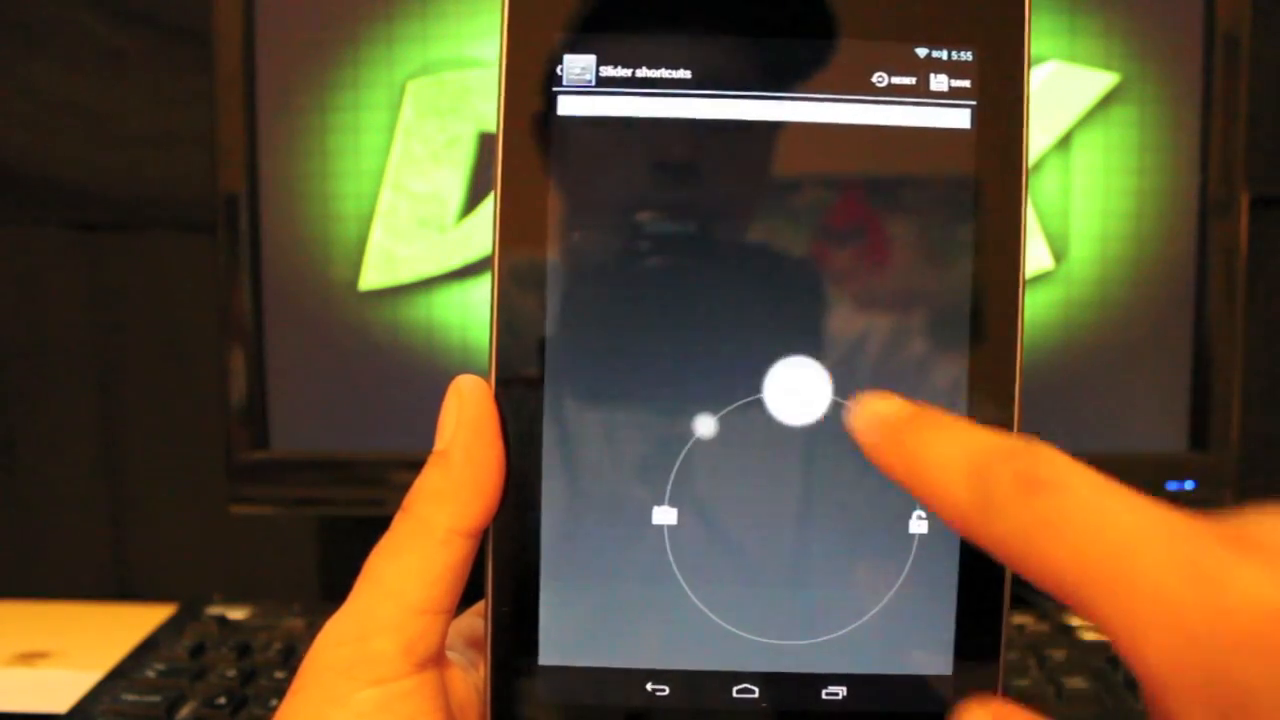
click(795, 385)
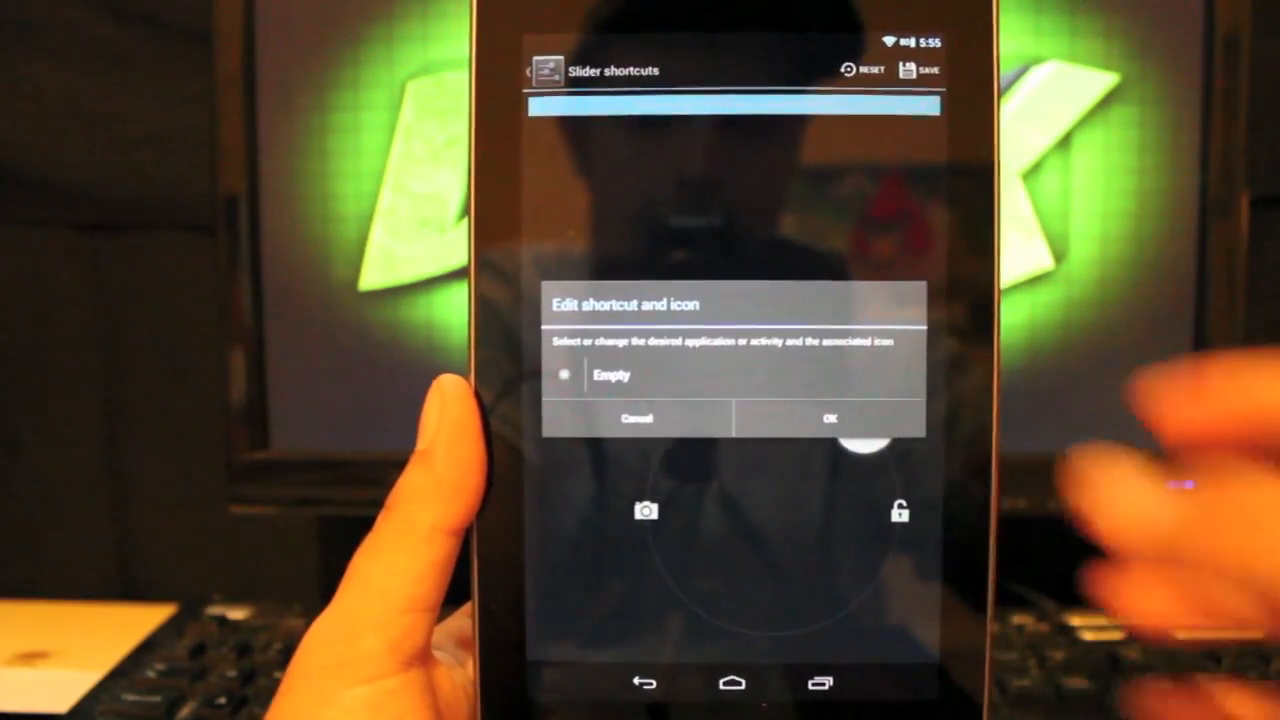
click(612, 375)
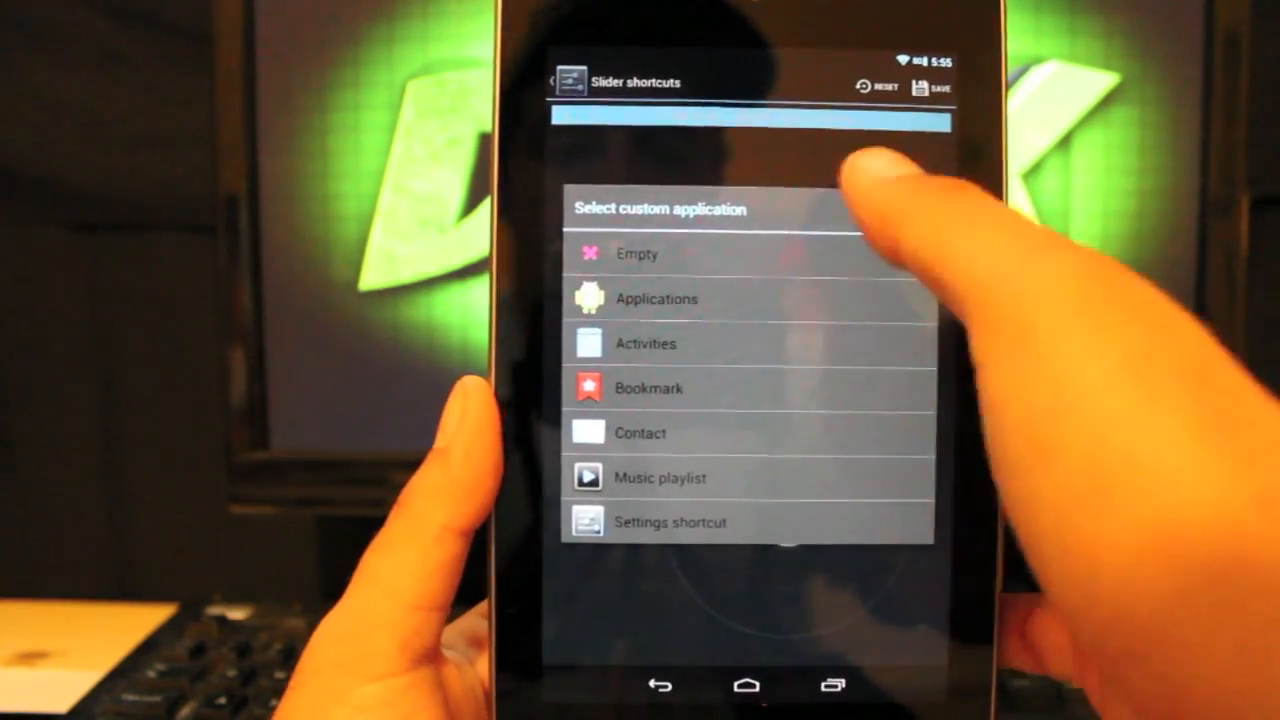
click(646, 343)
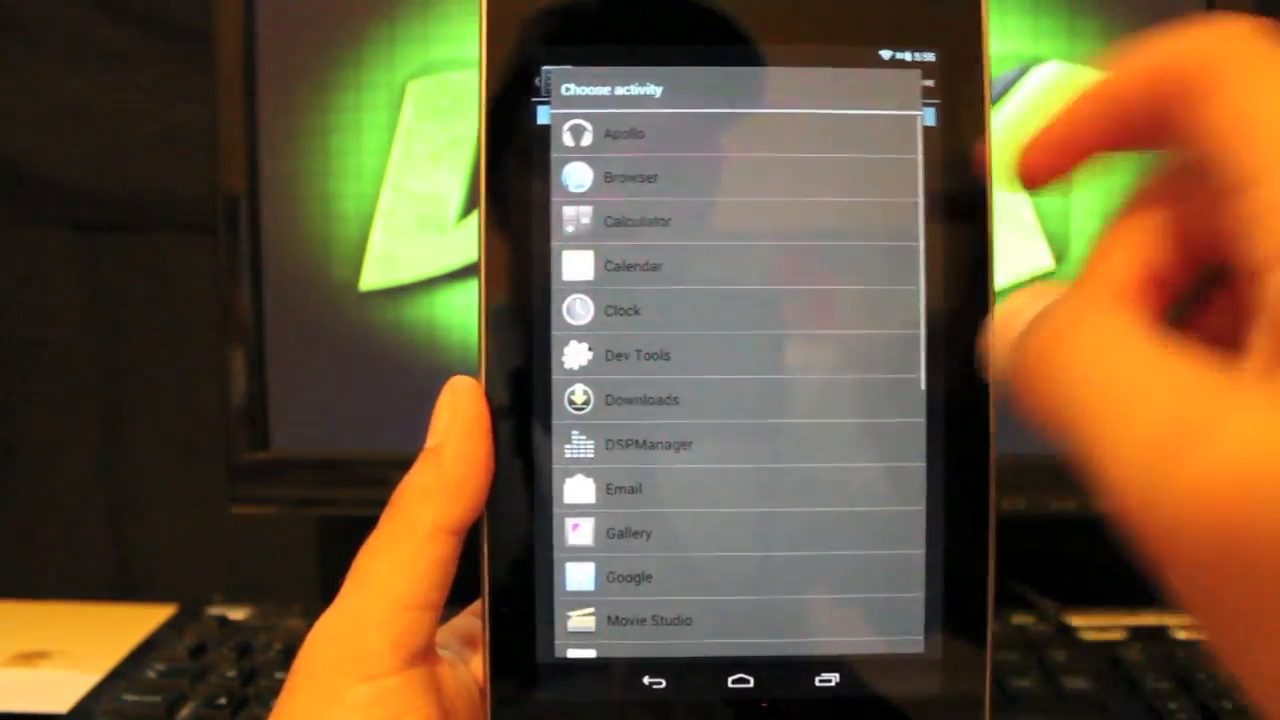
scroll(down, 3)
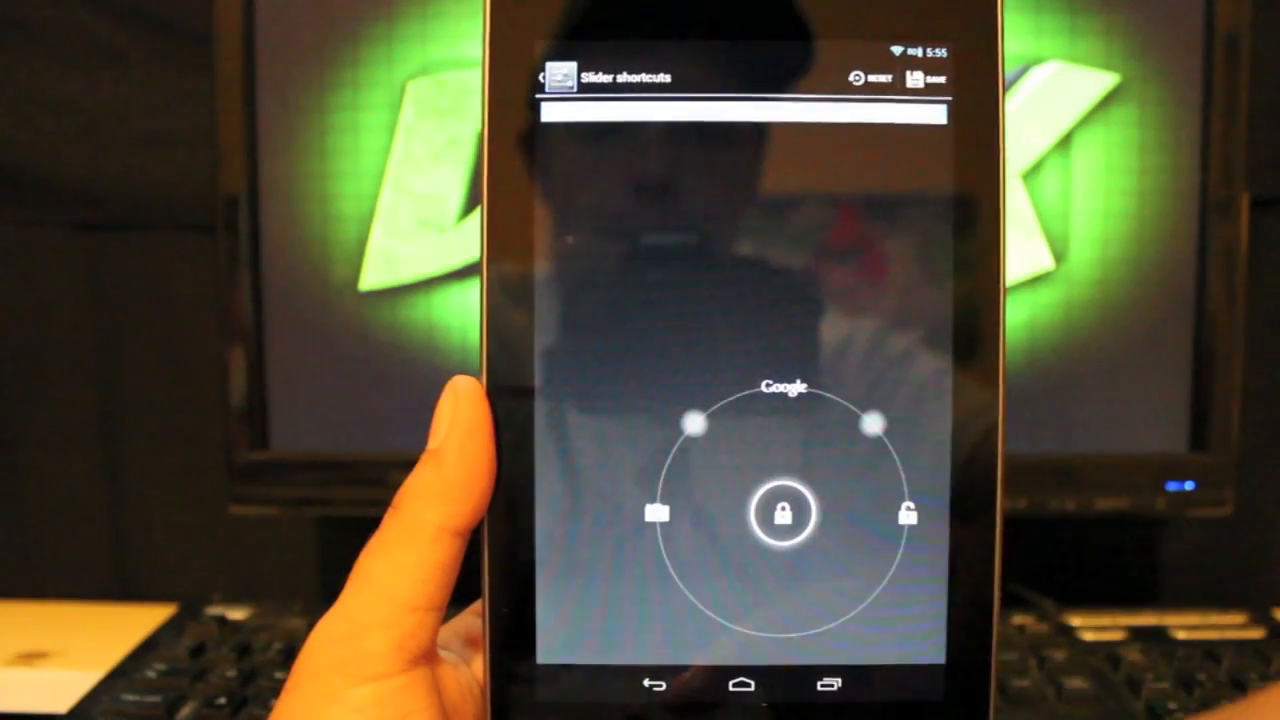
click(928, 77)
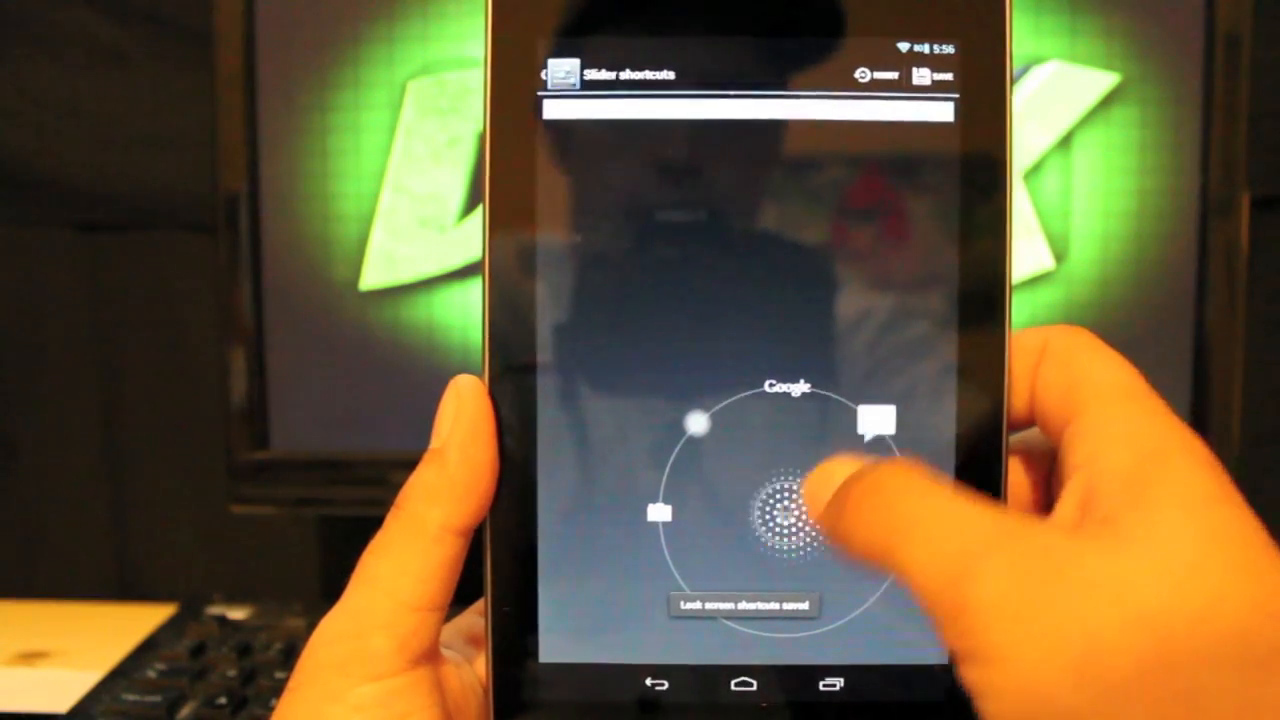
click(790, 515)
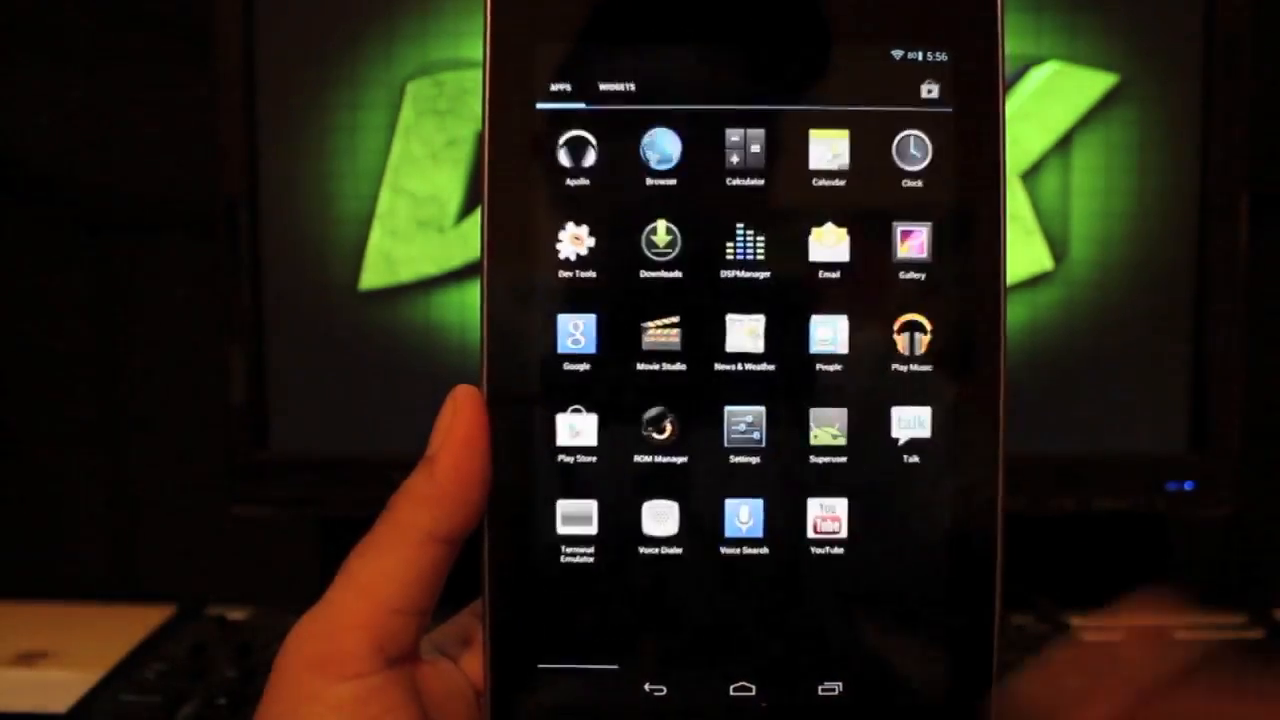
Step: Set the status bar clock's AM/PM style to Small in system interface settings
click(744, 432)
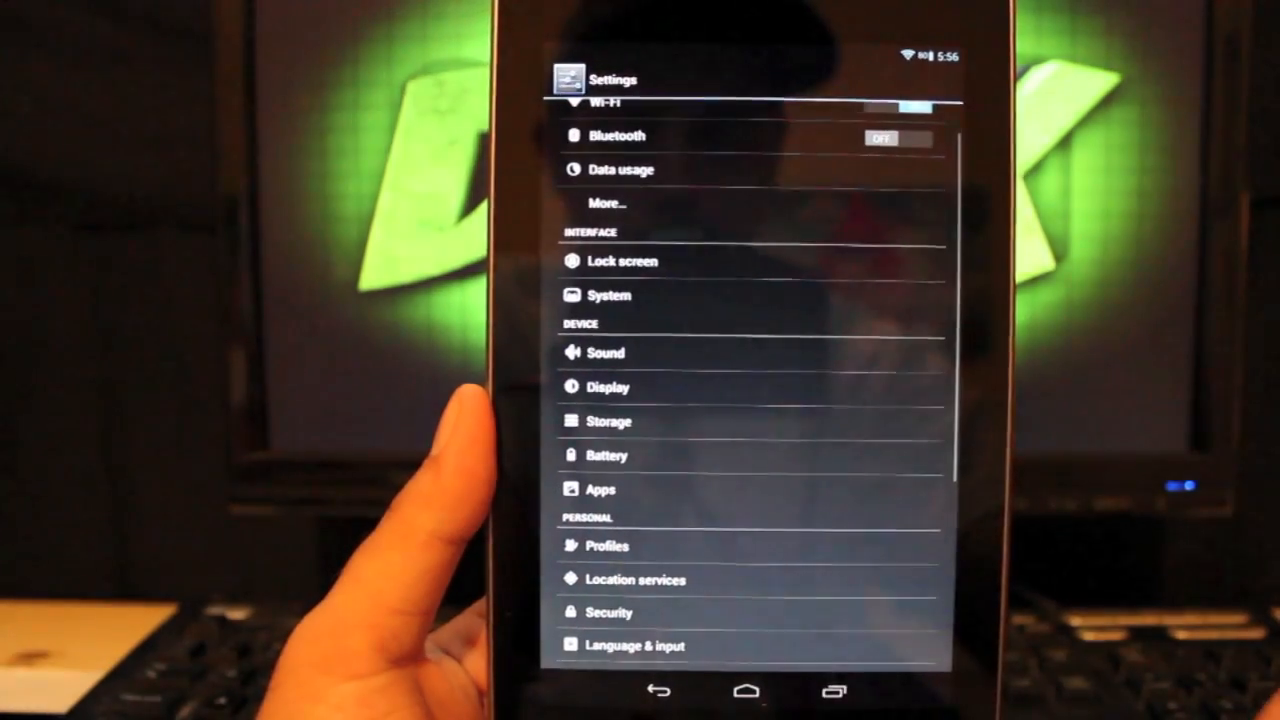
click(609, 294)
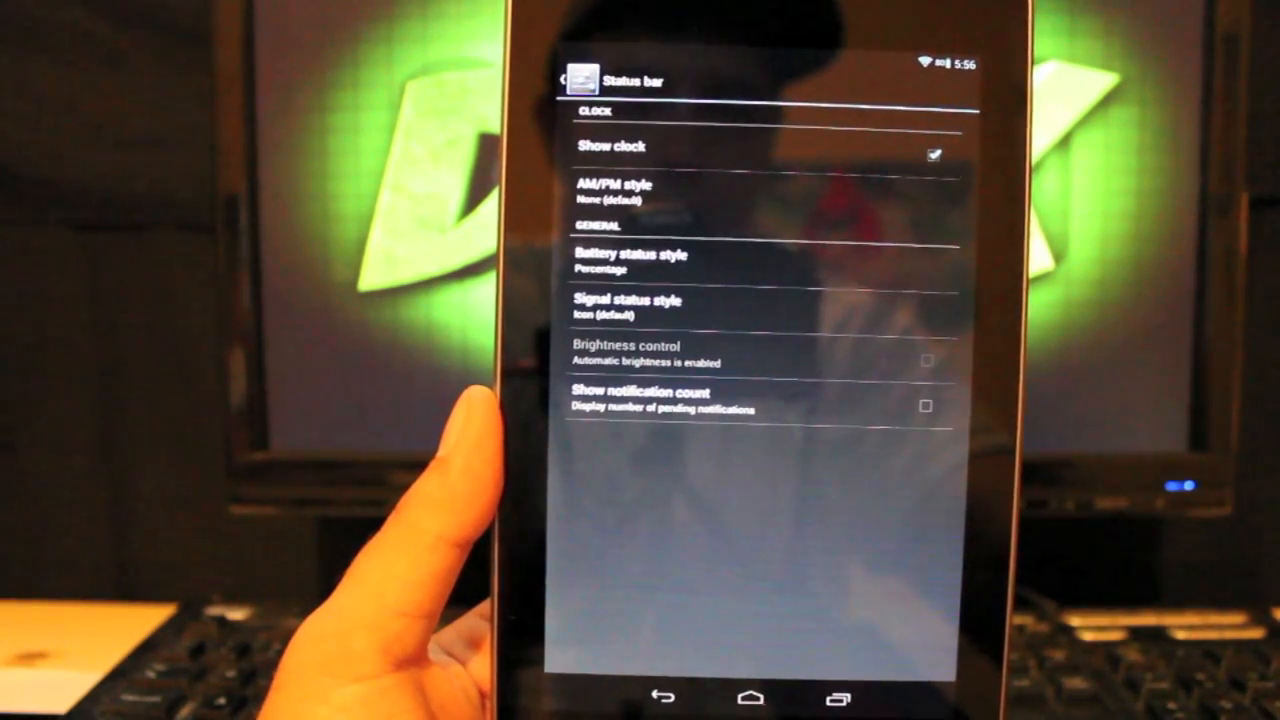
click(610, 190)
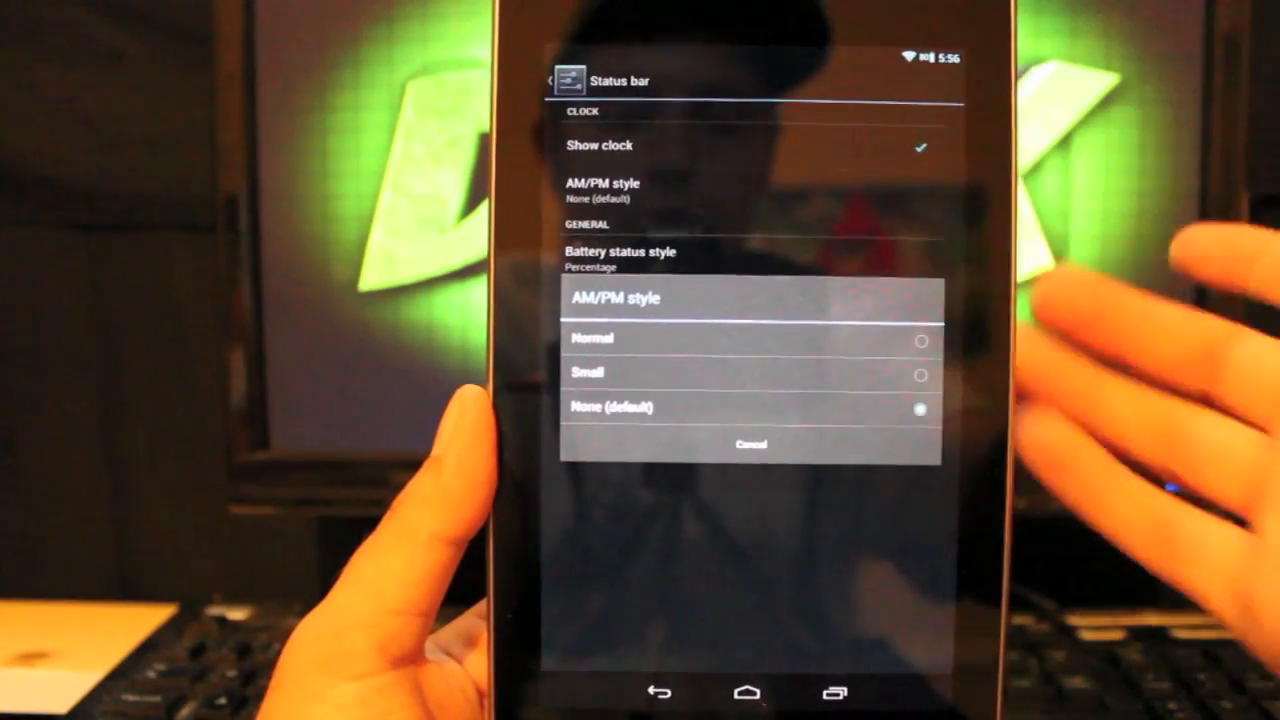
click(589, 372)
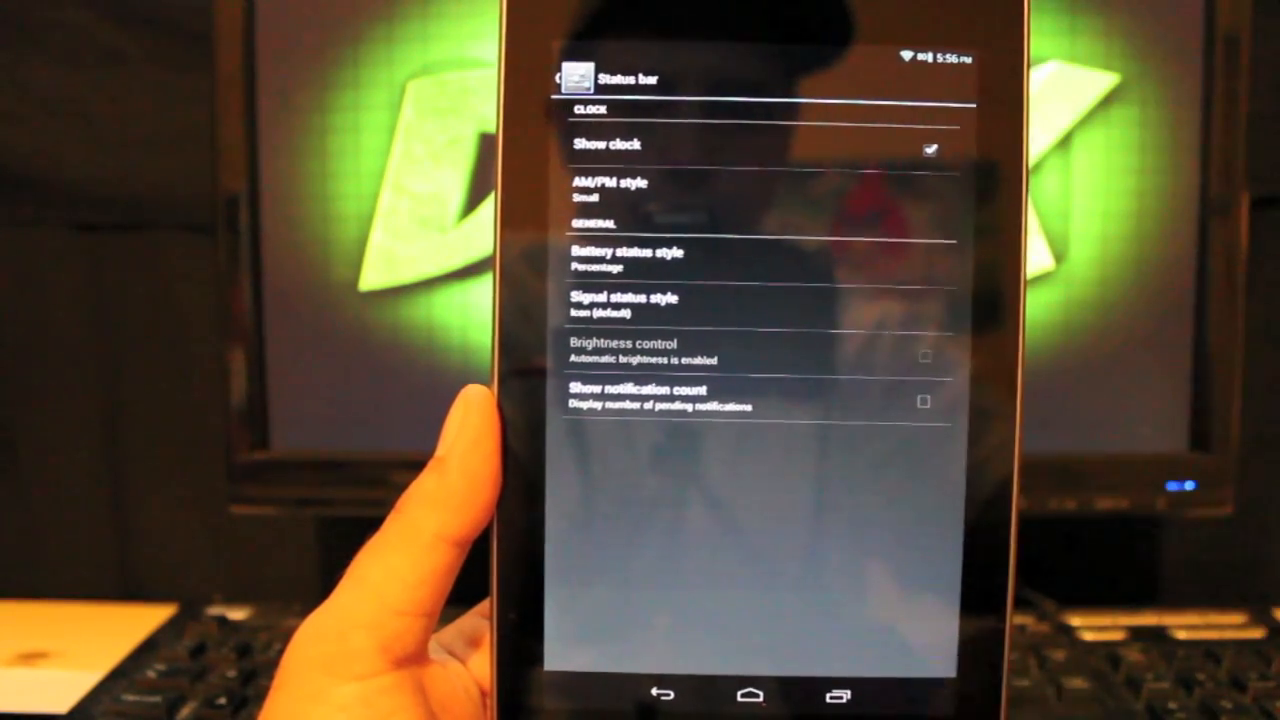
click(627, 258)
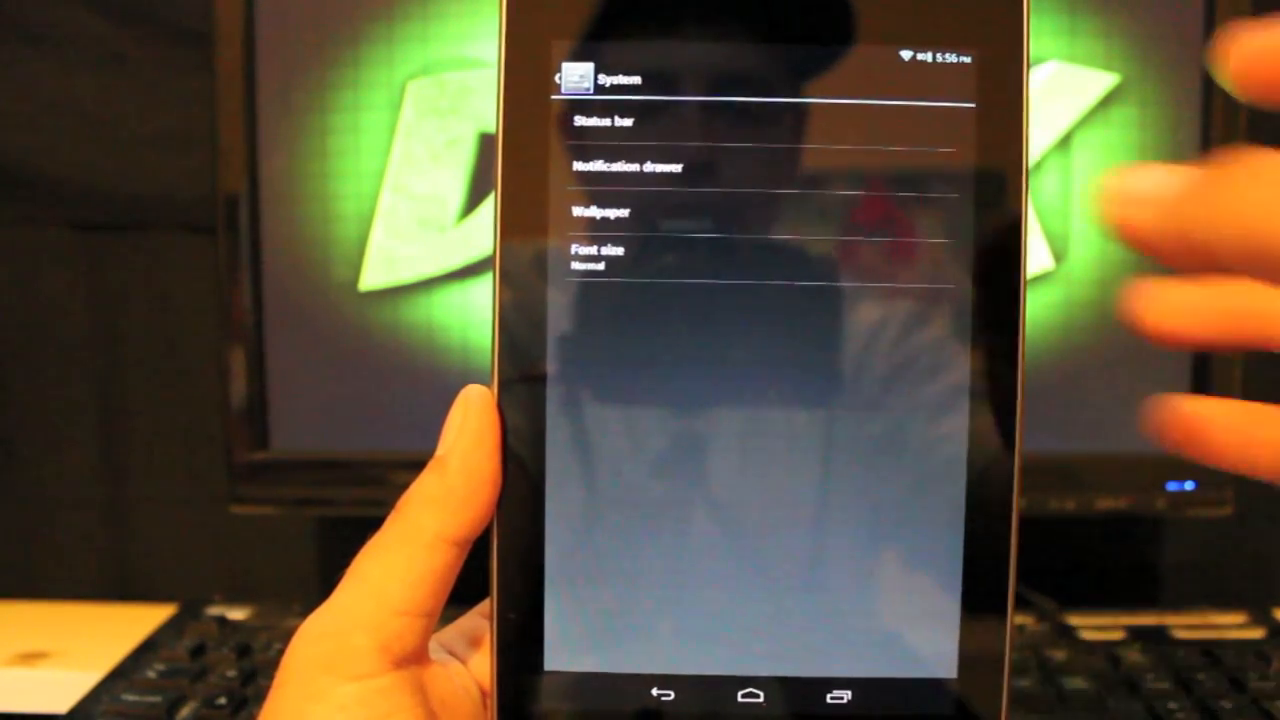
Step: Look through the notification drawer widget settings, then go back to the main Settings list
click(627, 166)
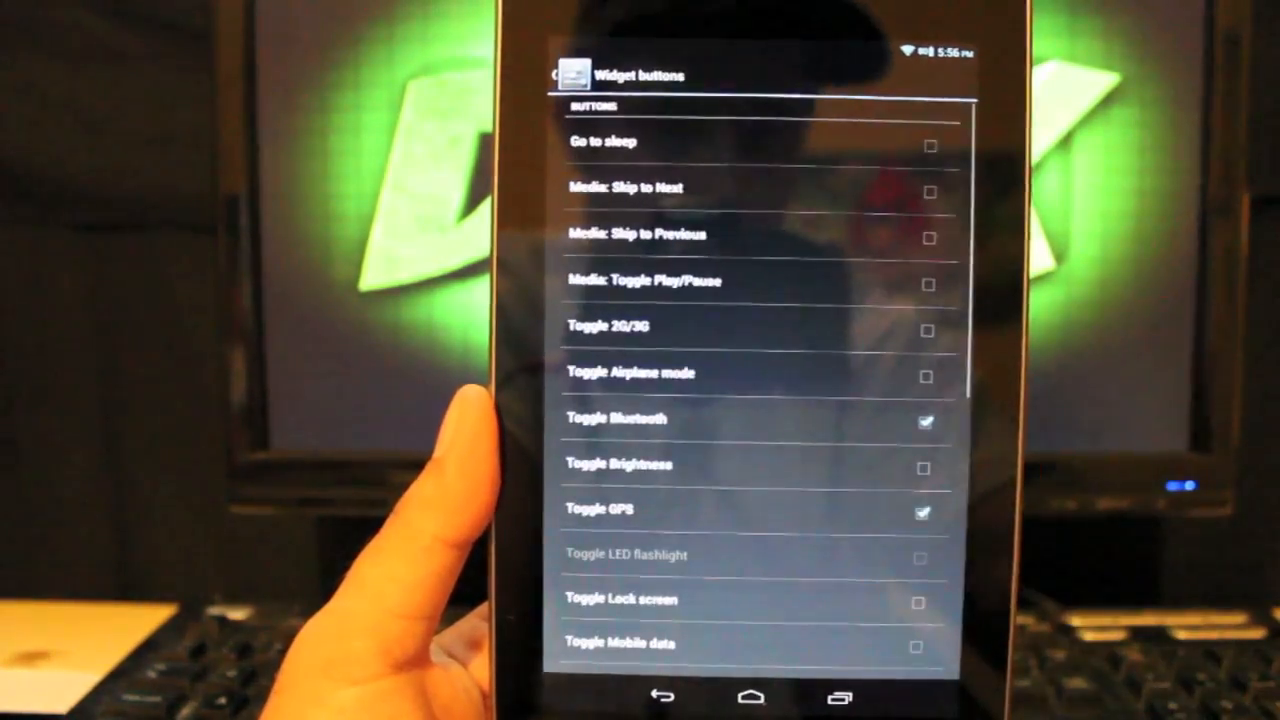
scroll(down, 3)
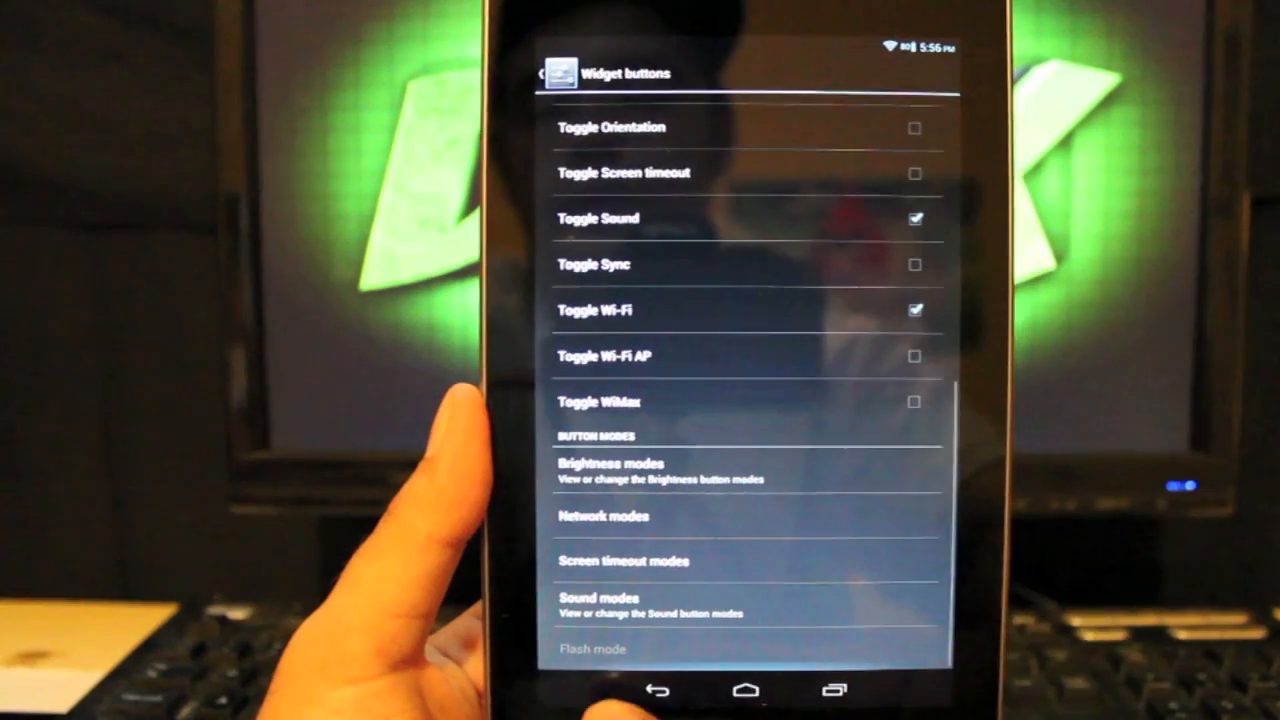
click(557, 74)
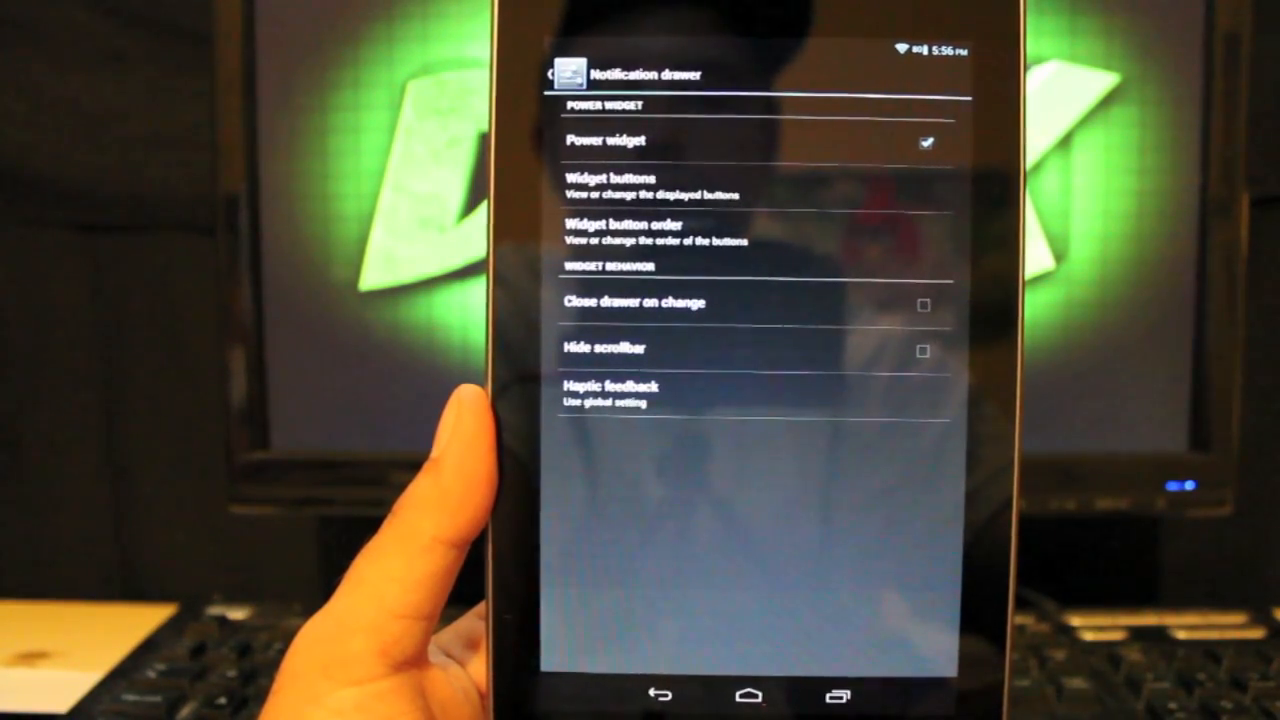
click(551, 75)
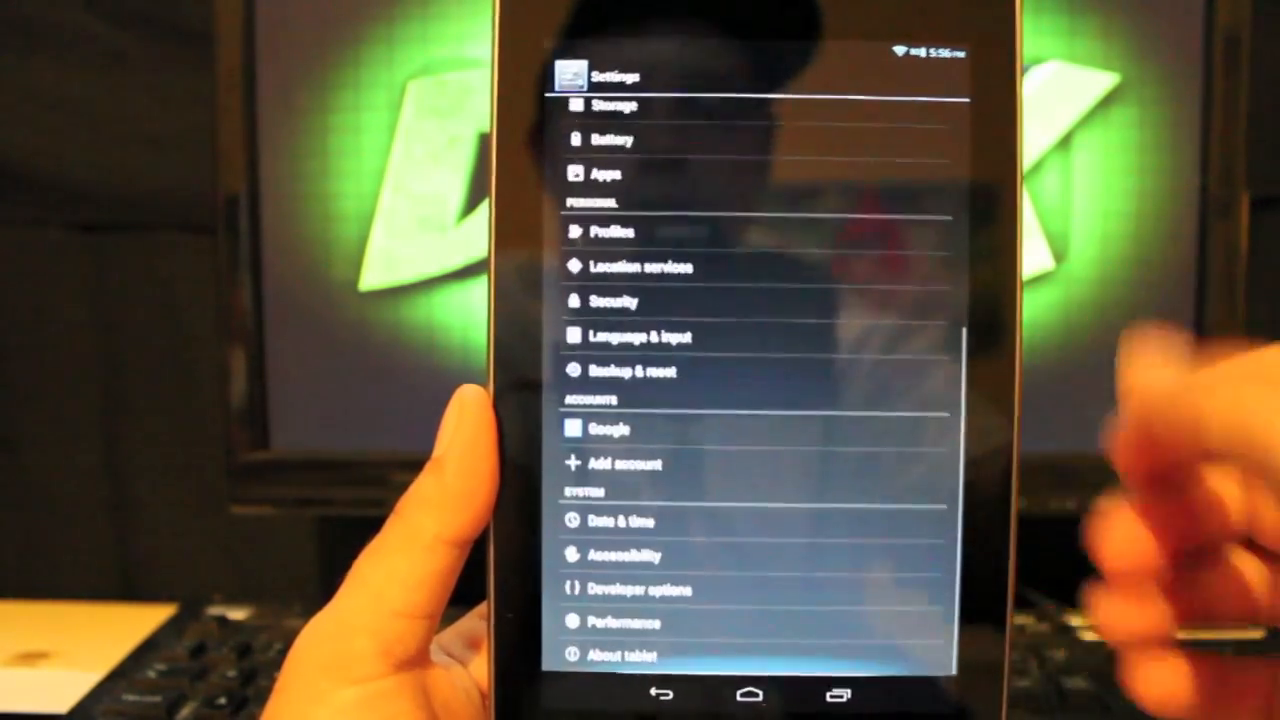
Step: View Performance > Processor CPU governor options without changes, then return home
click(624, 623)
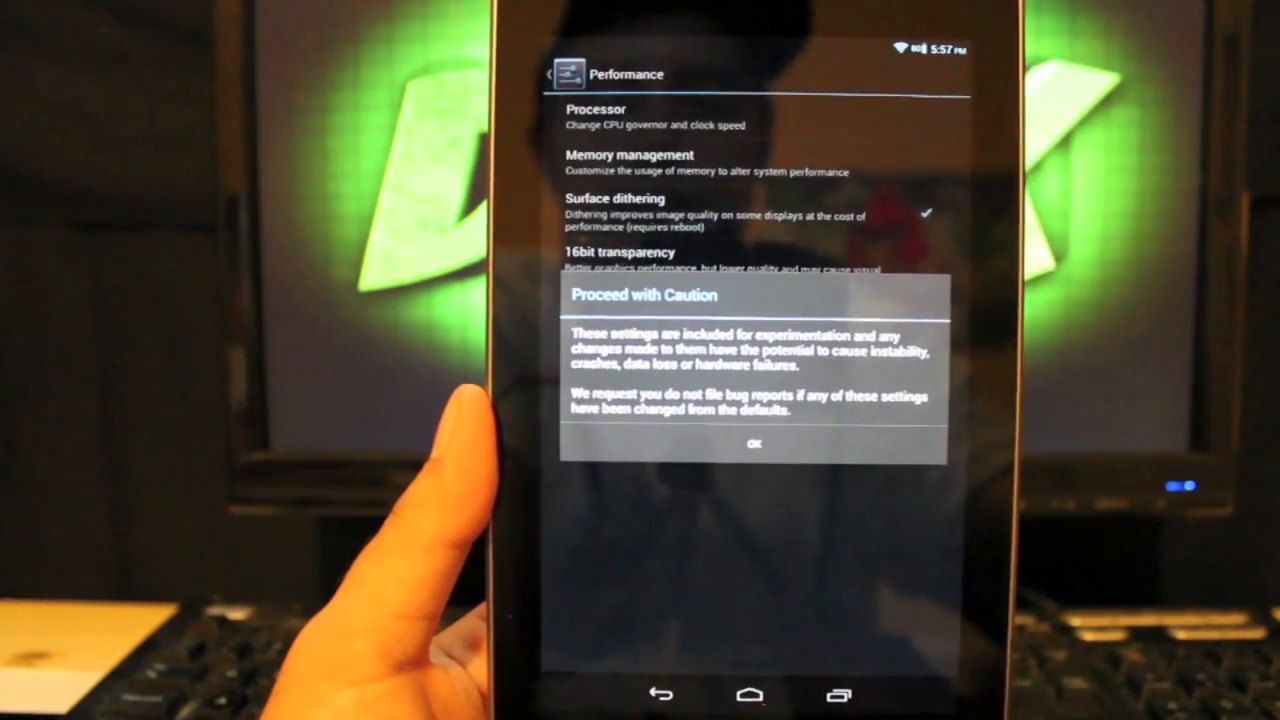
click(754, 444)
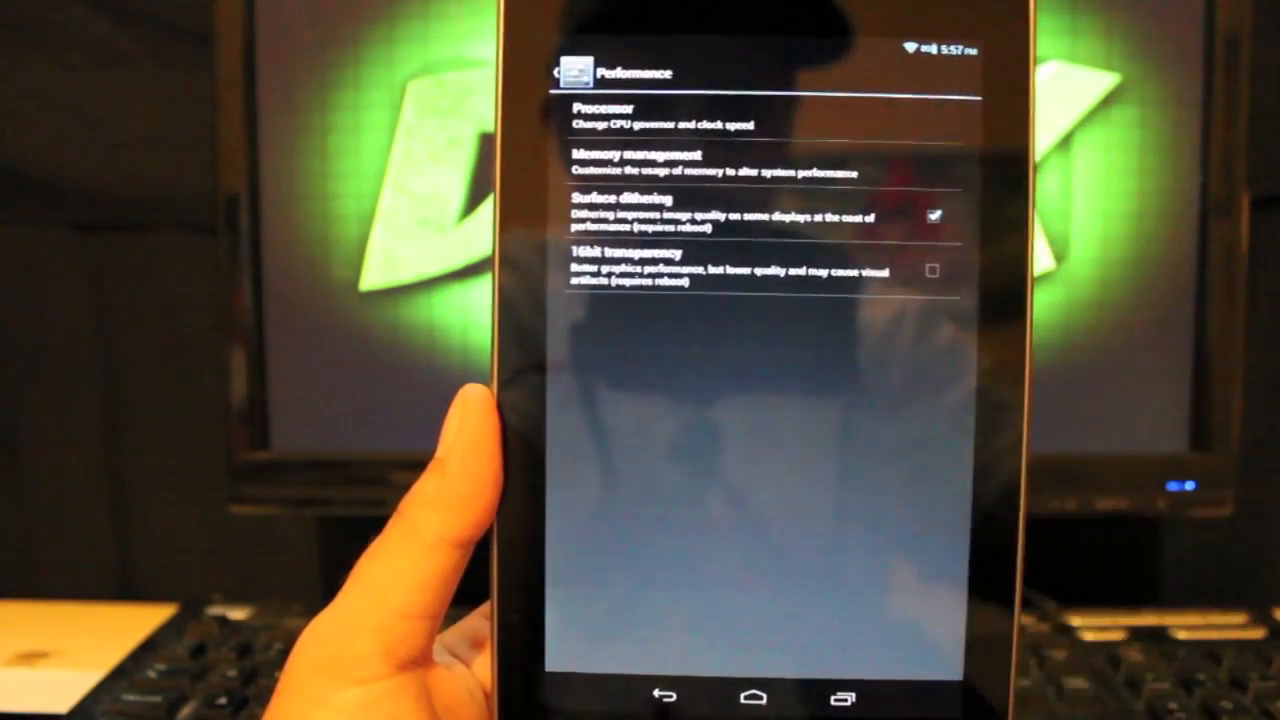
click(650, 115)
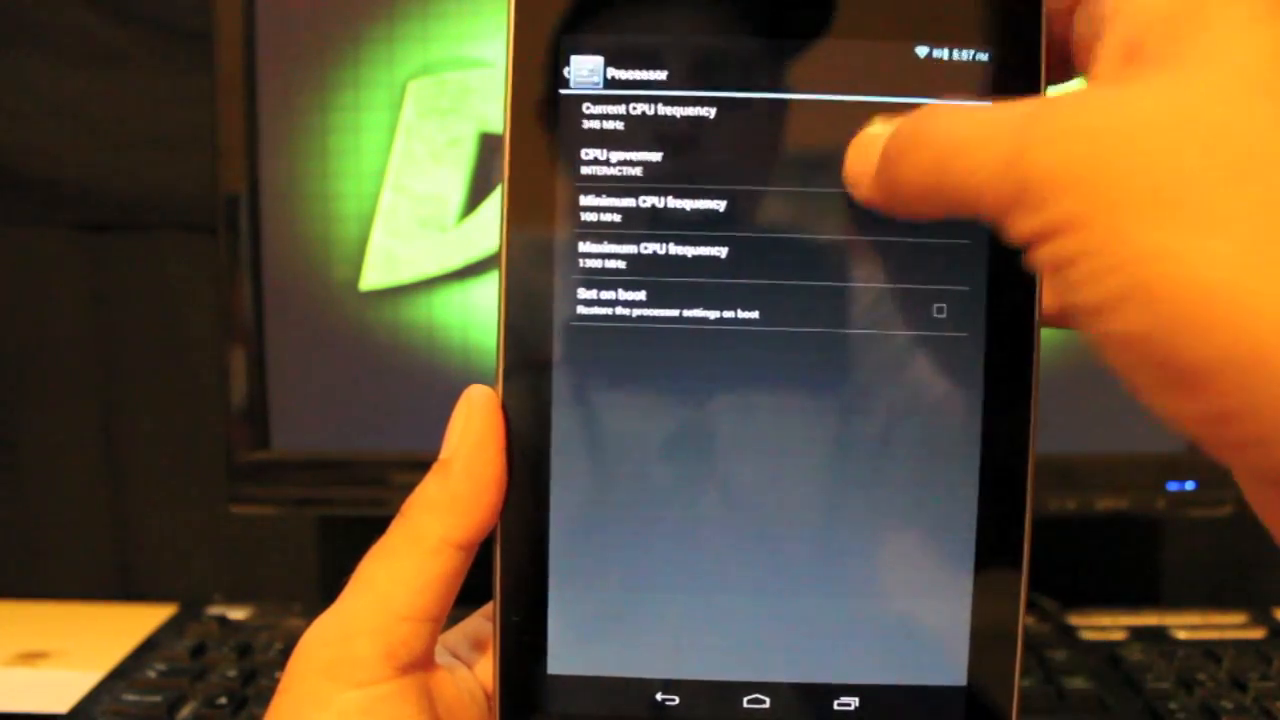
click(620, 160)
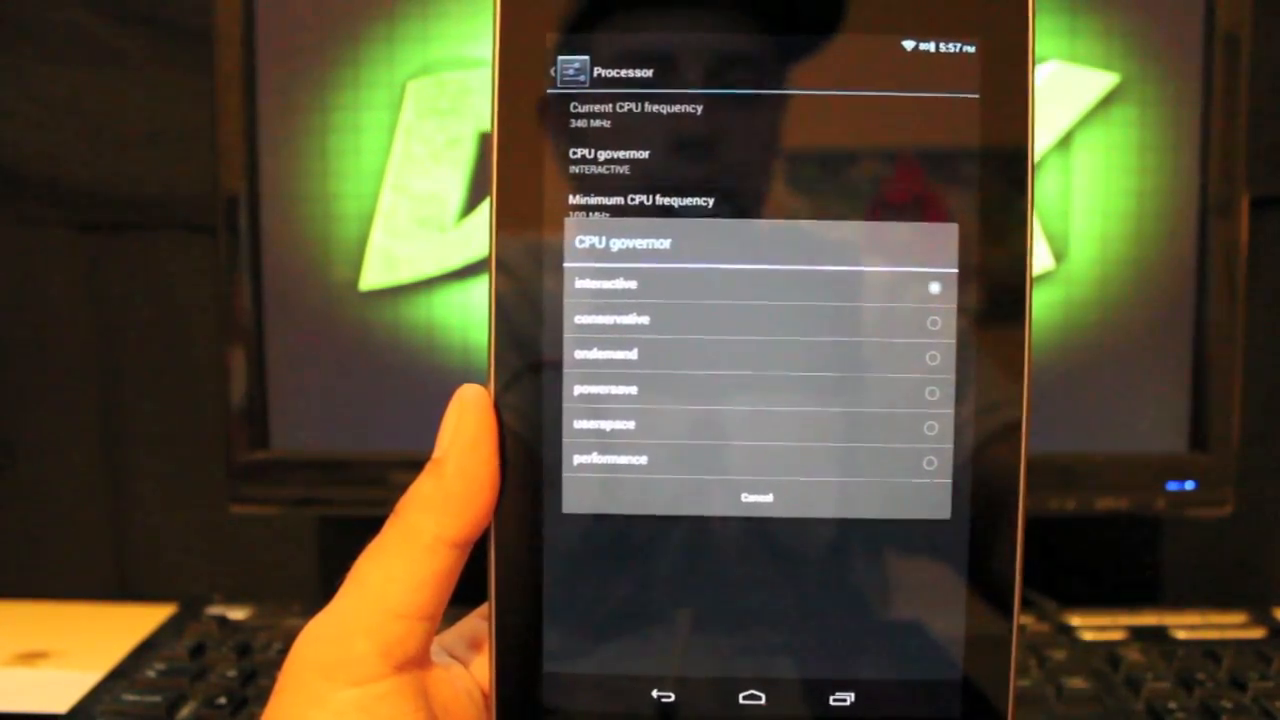
click(755, 497)
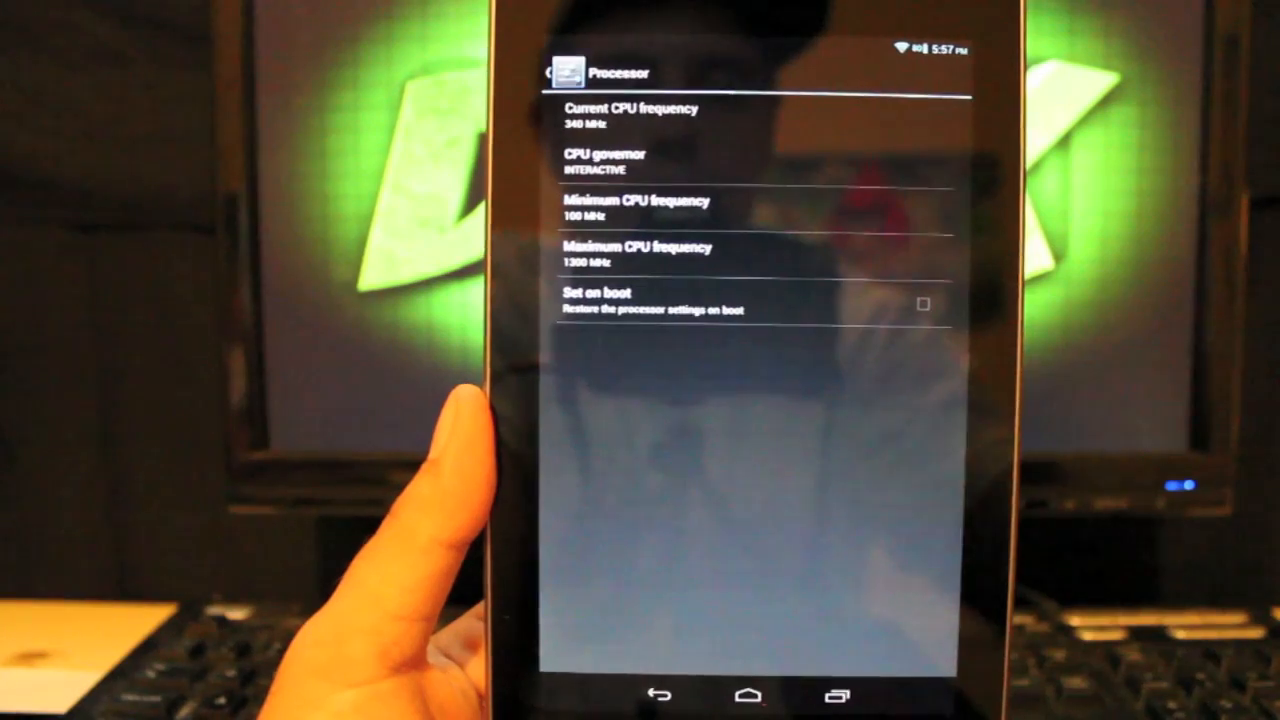
click(548, 72)
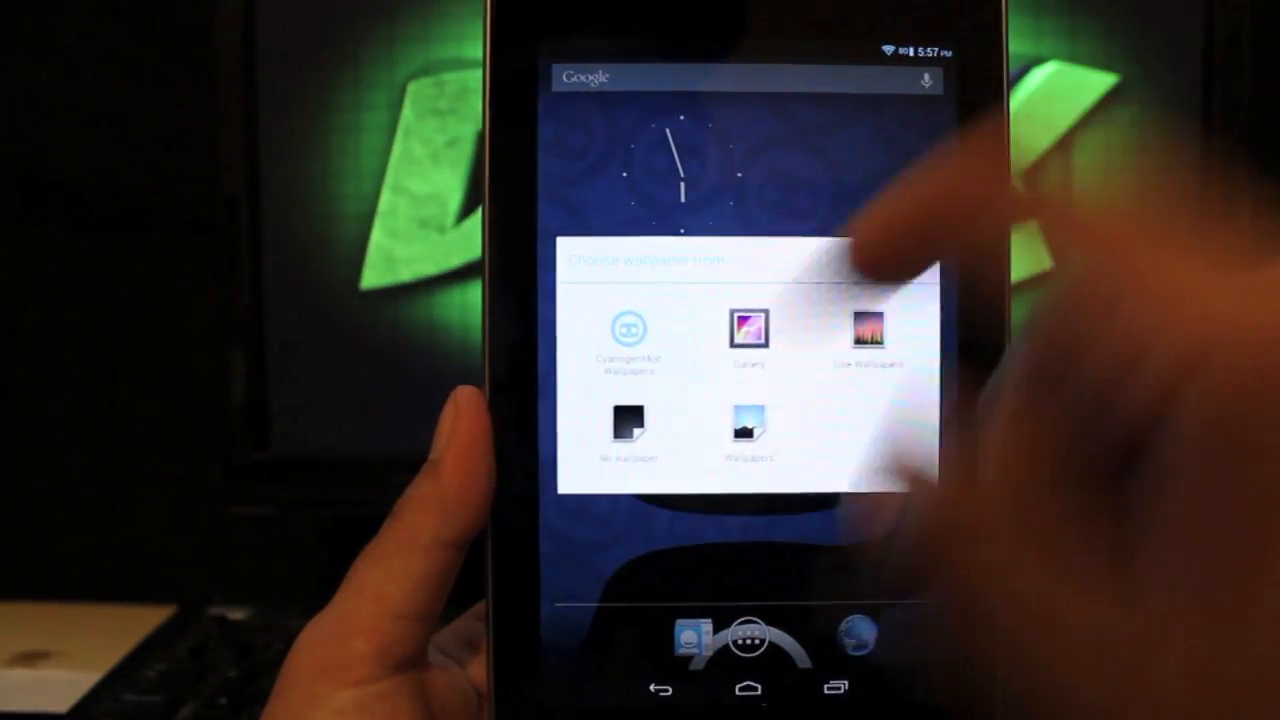
Step: Pick a wallpaper thumbnail from the CyanogenMod Wallpapers collection
click(627, 330)
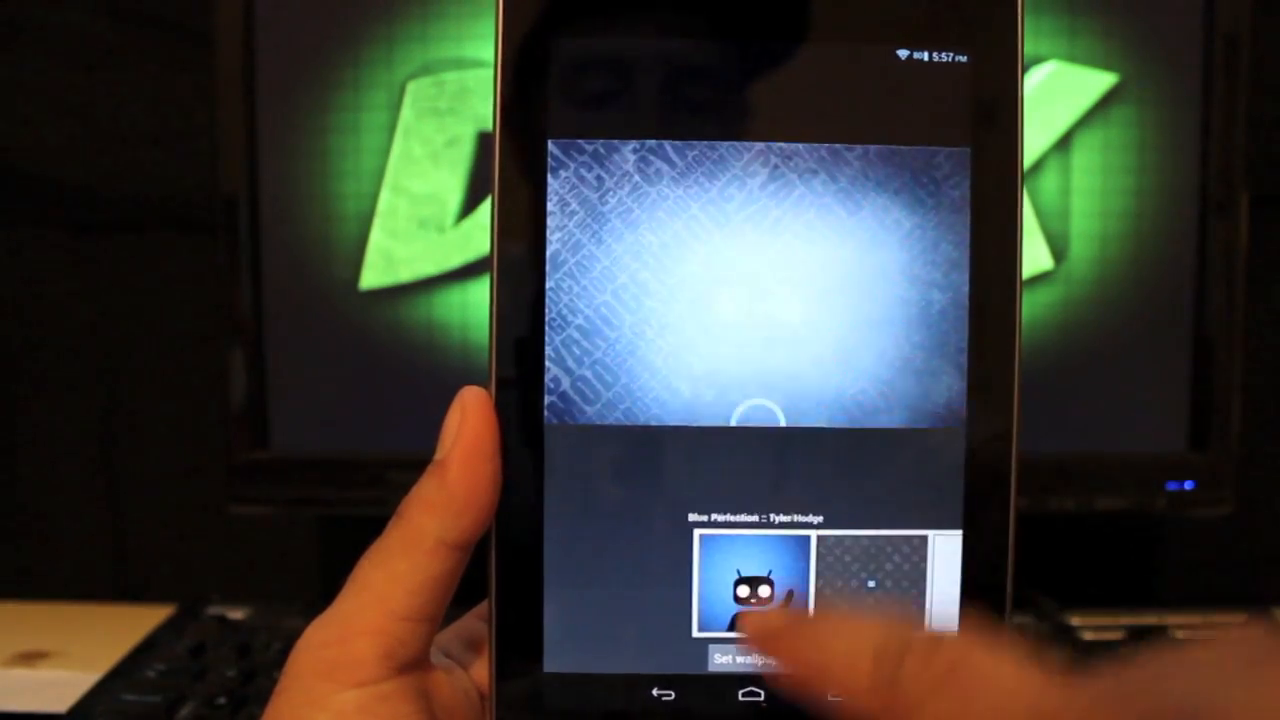
click(768, 660)
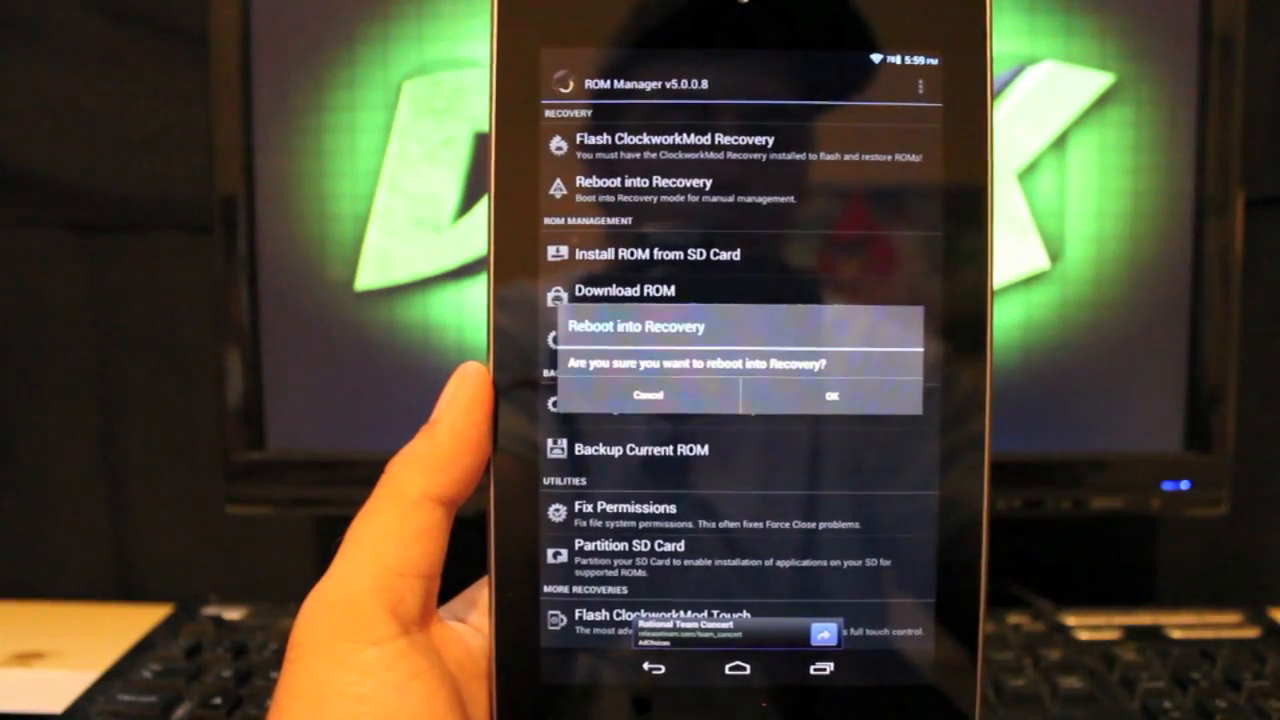
Step: Confirm ROM Manager's Reboot into Recovery prompt with OK
click(831, 395)
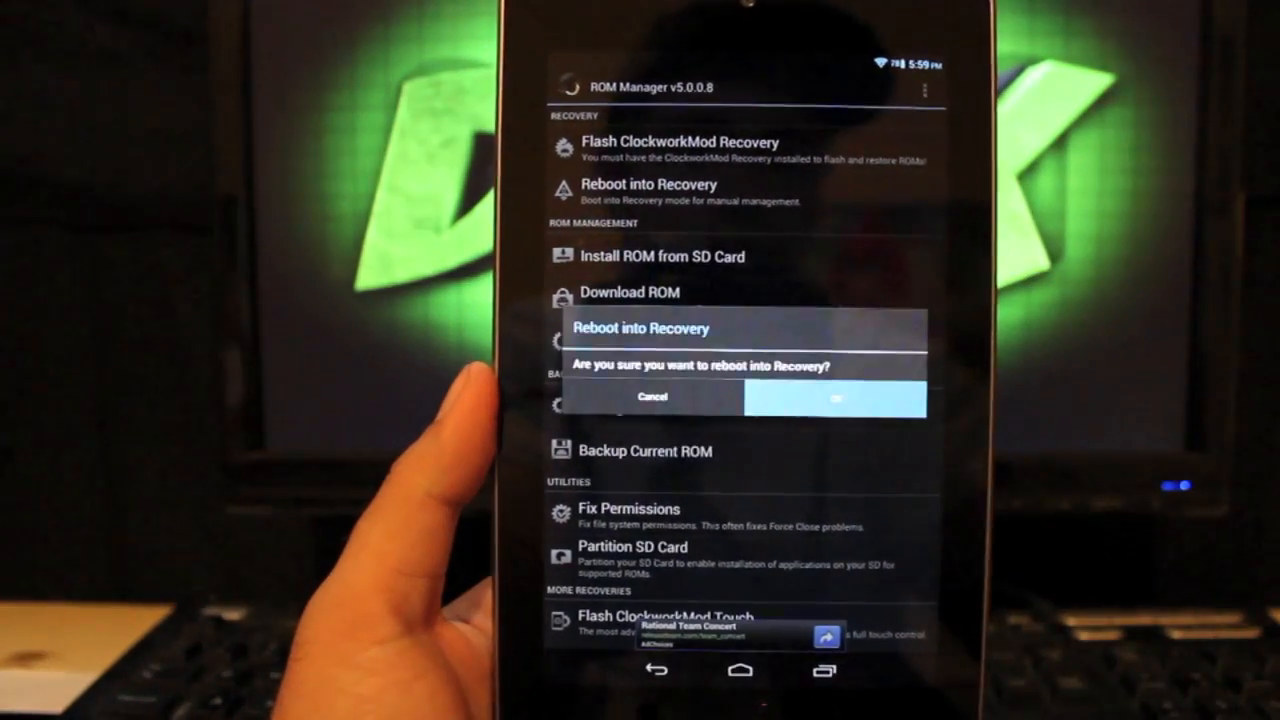
click(835, 398)
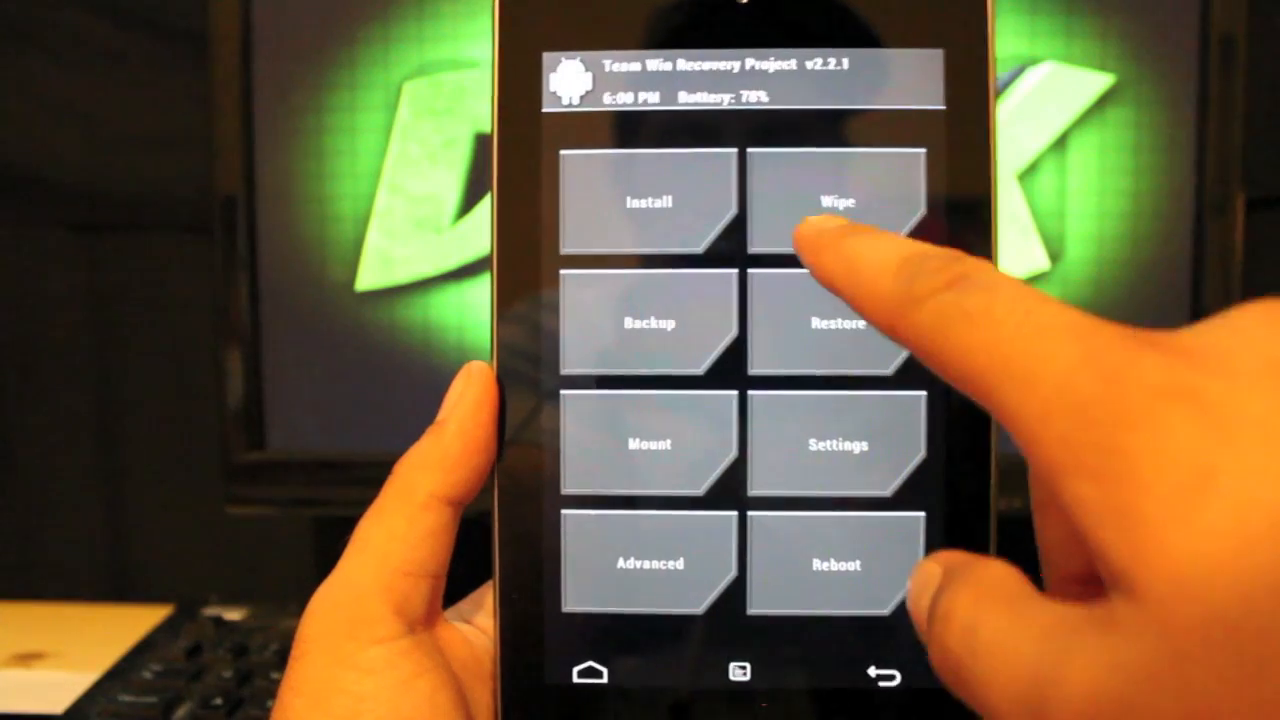
Step: Wipe the System partition in TWRP using the swipe slider
click(838, 205)
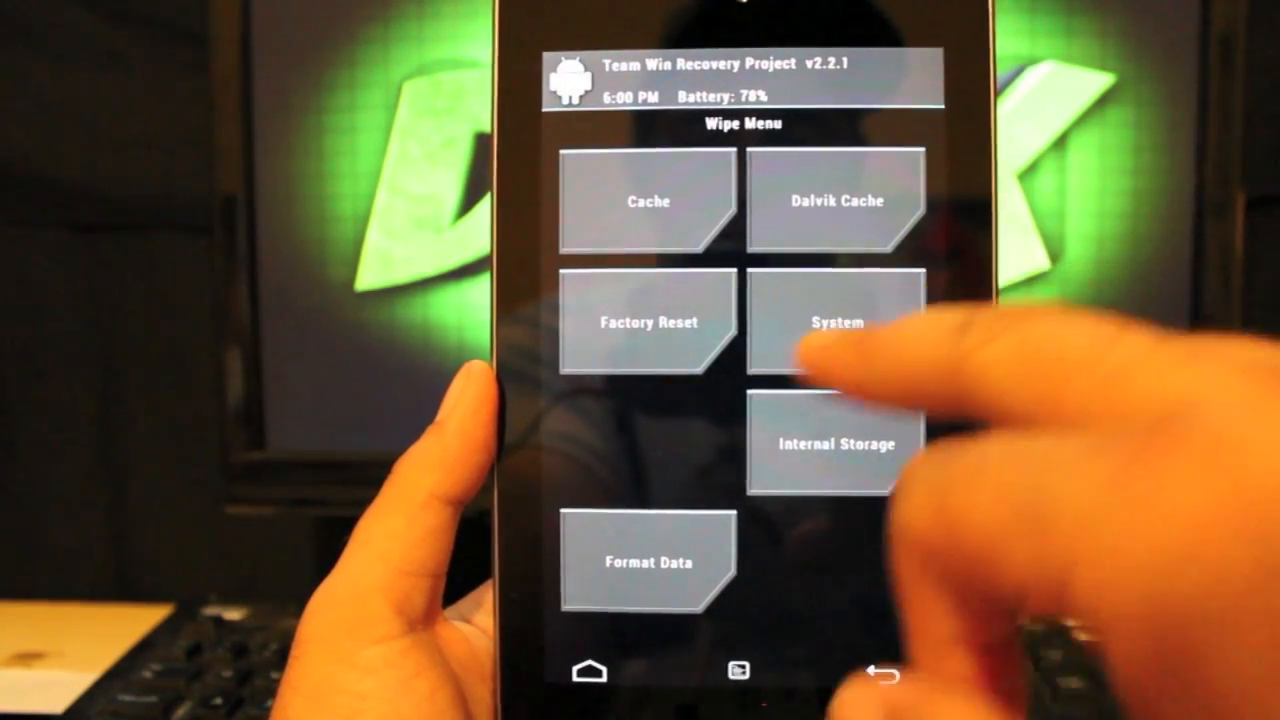
click(837, 321)
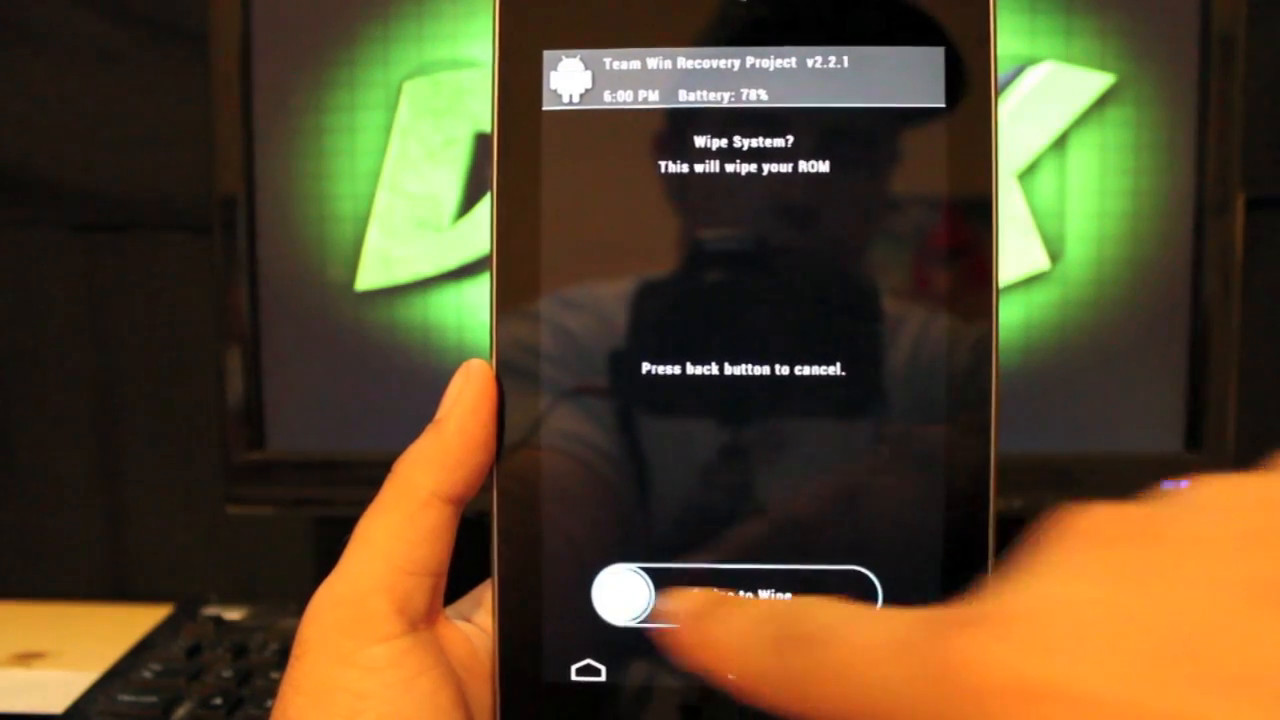
drag(630, 593, 850, 593)
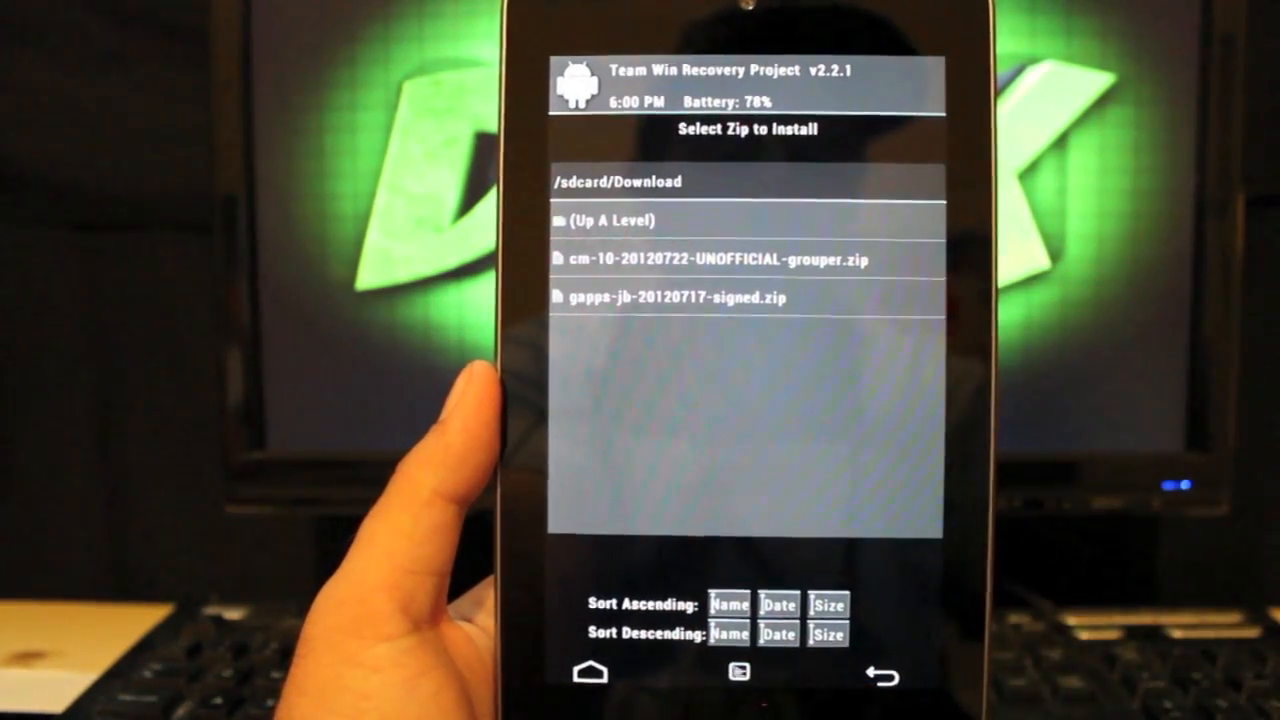
click(706, 259)
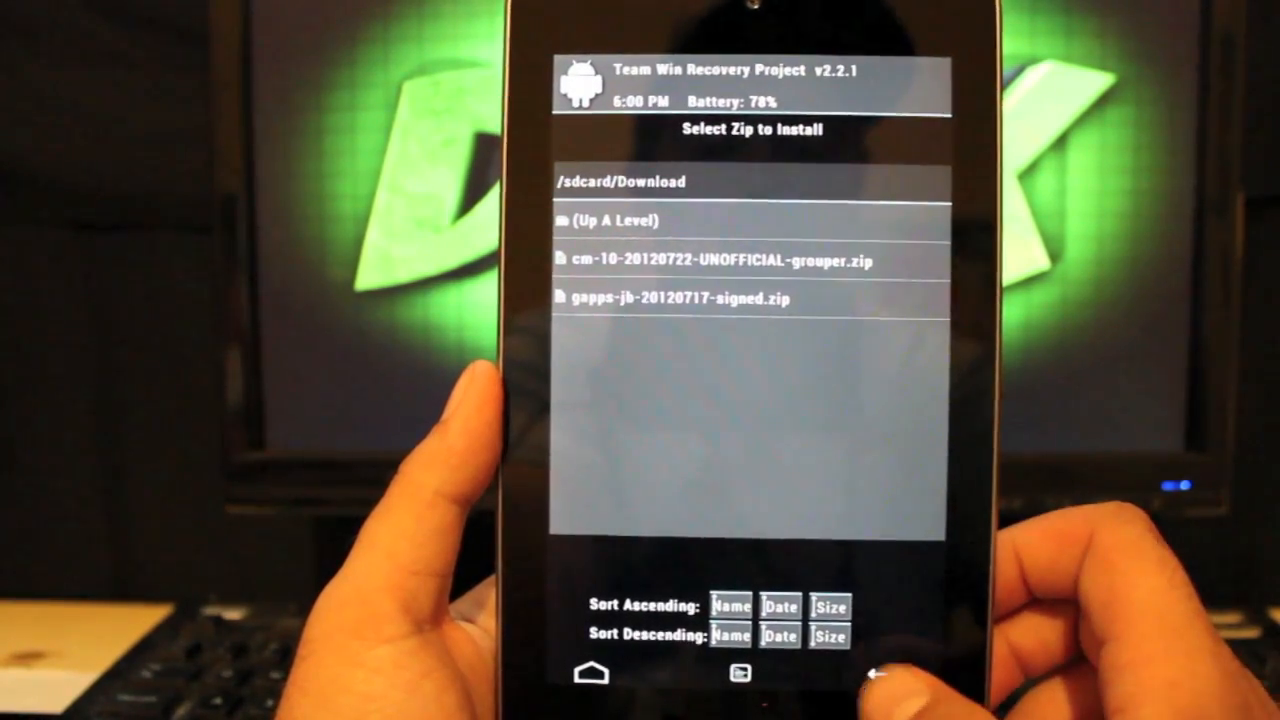
Step: Return to the main recovery menu and reboot into System
click(878, 673)
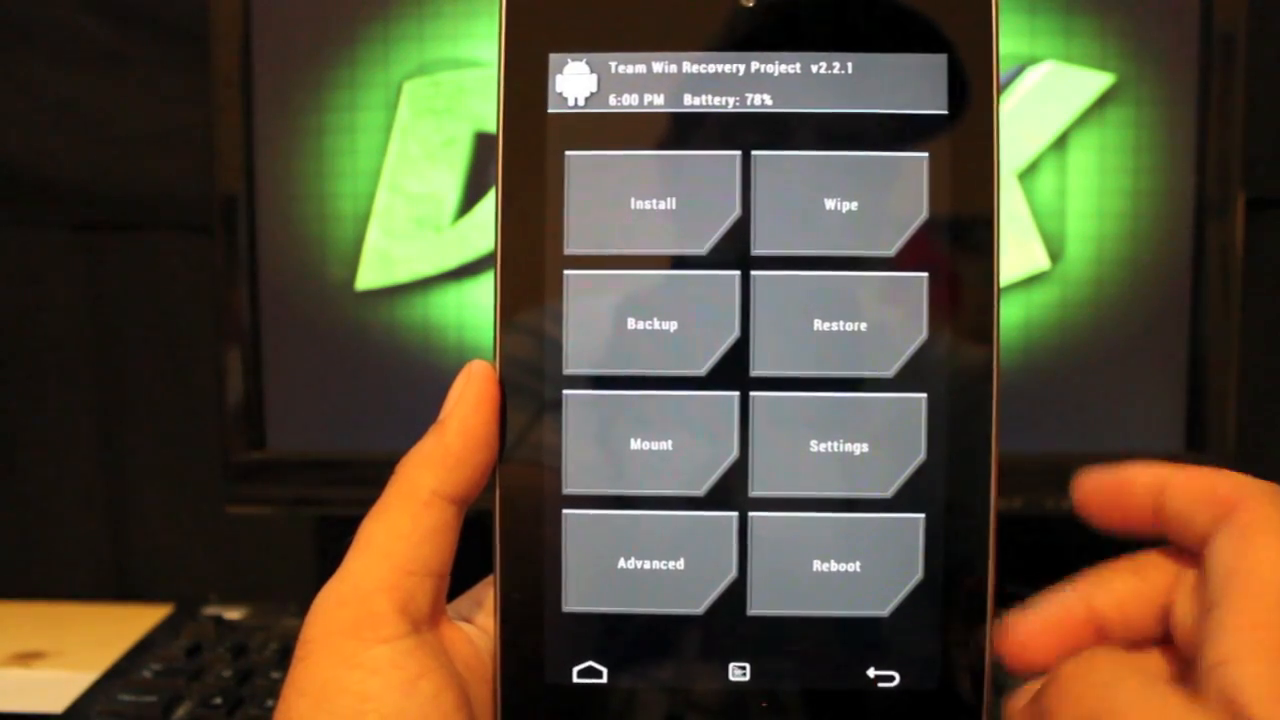
click(836, 563)
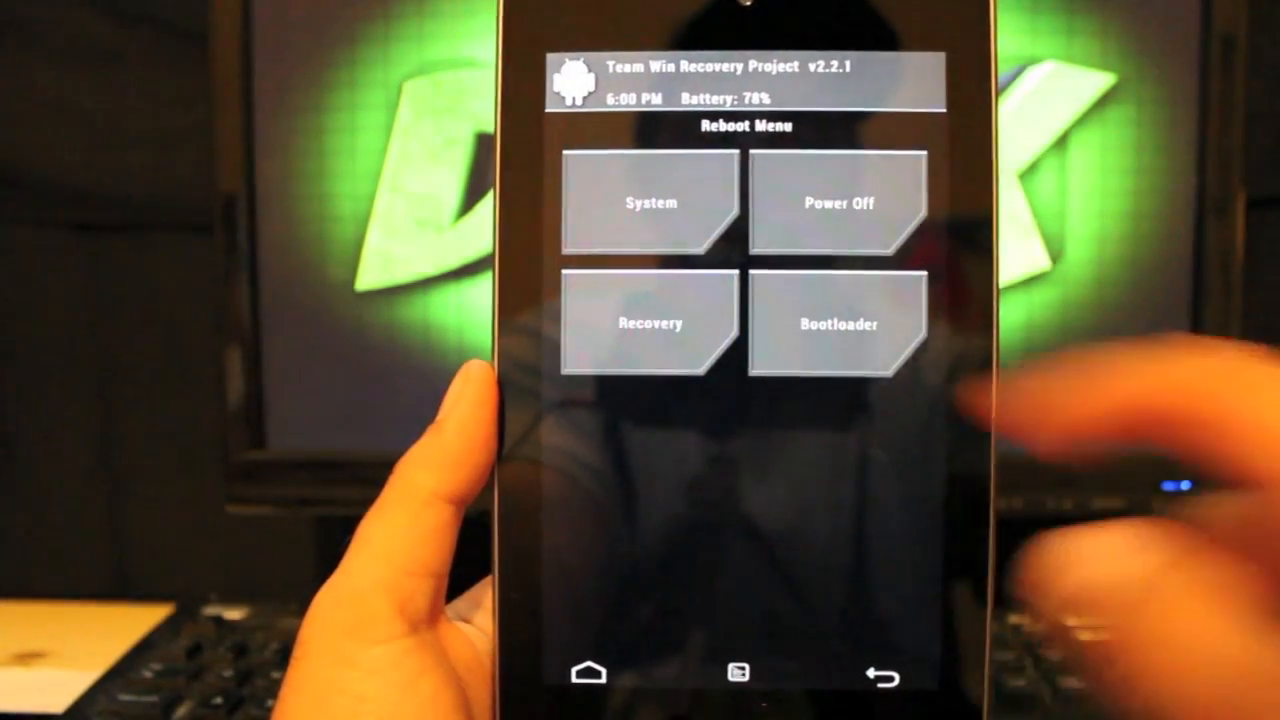
click(650, 202)
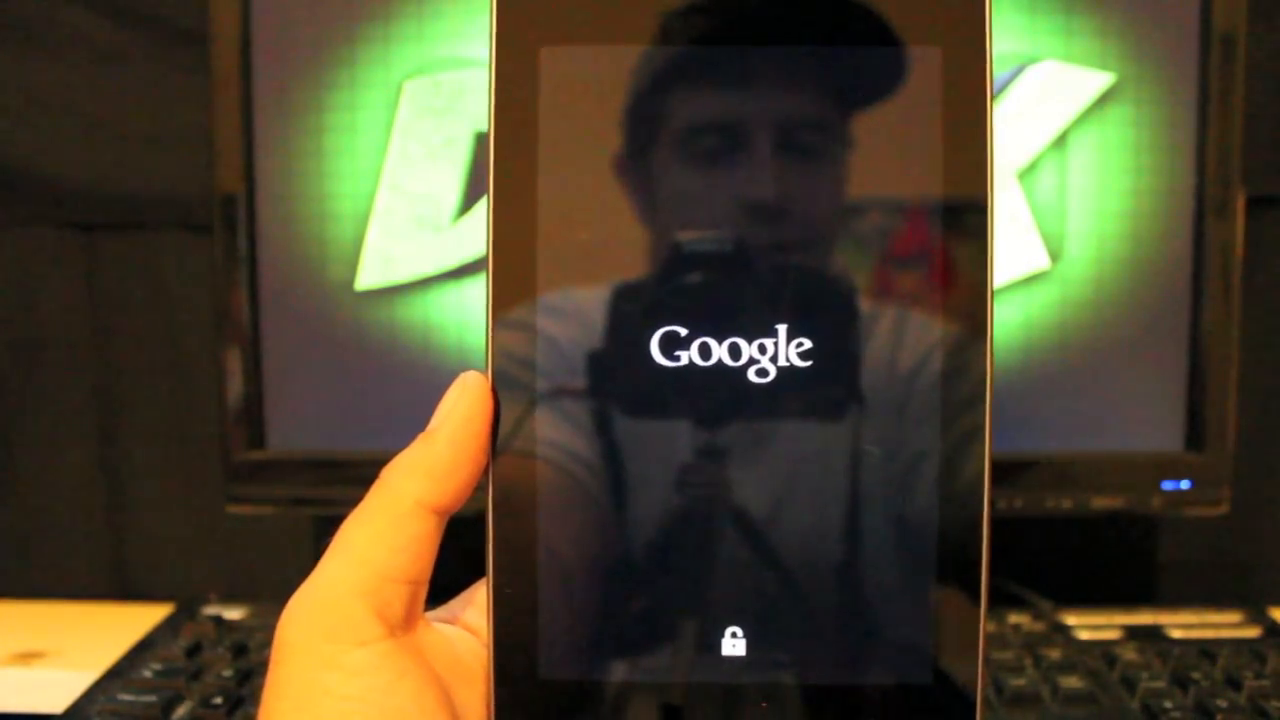